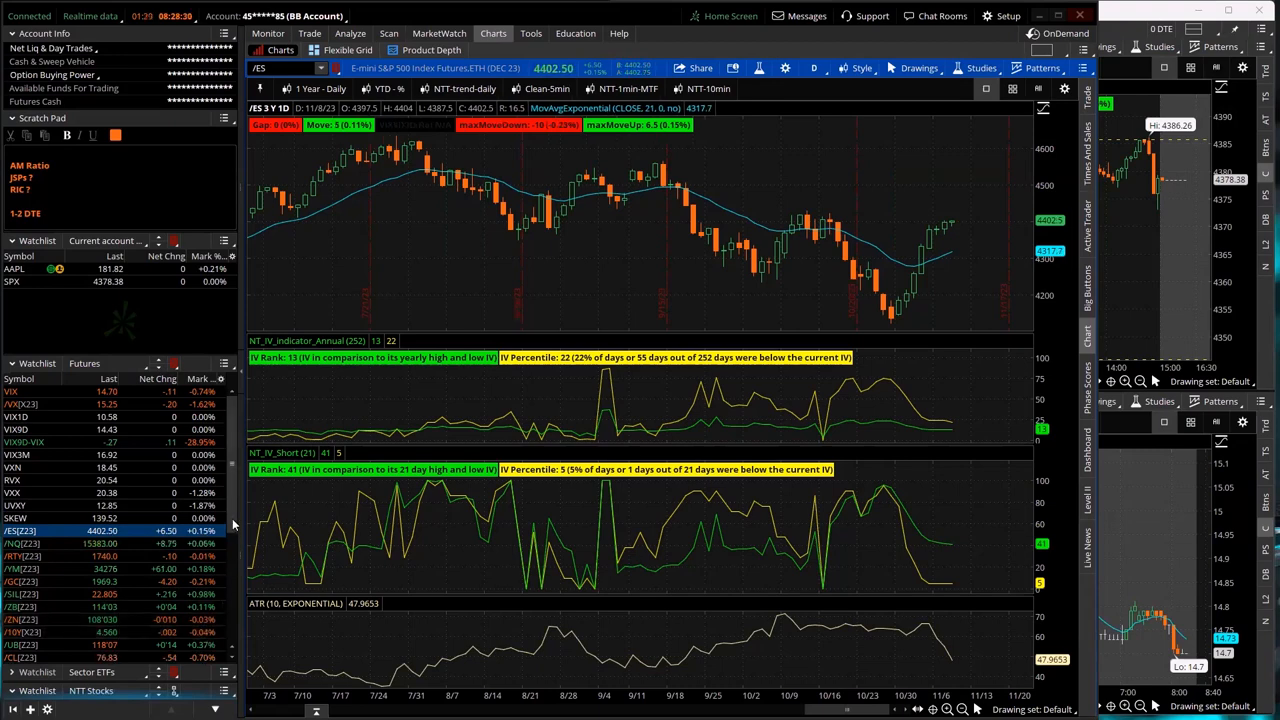
- Scroll the Futures watchlist and load a futures contract into the daily chart
scroll("down", 3)
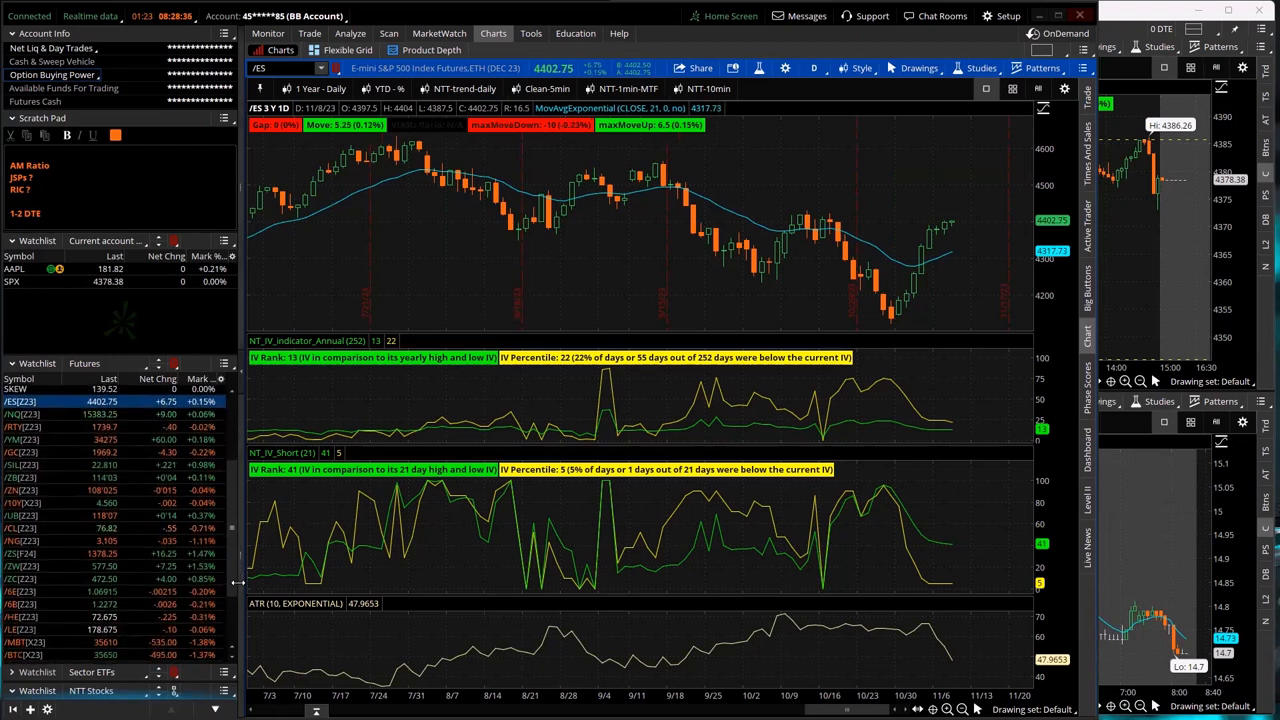
left_click(24, 552)
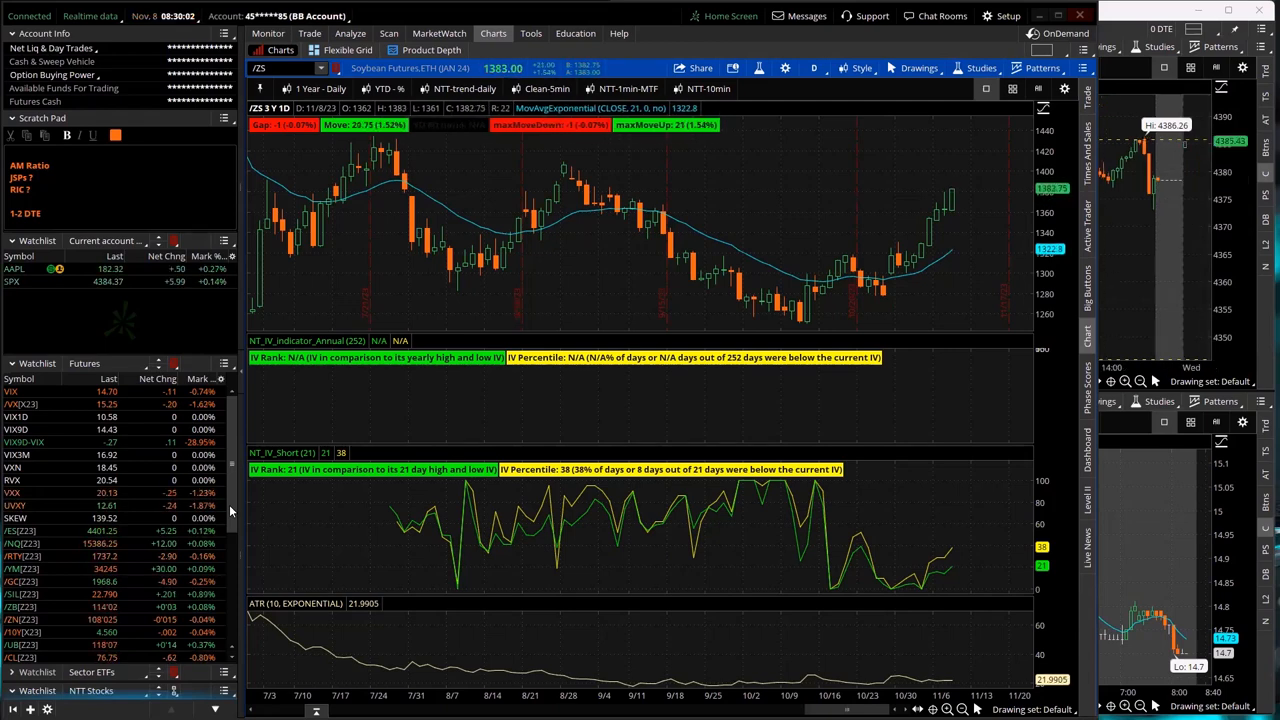
- Chart SPX from the watchlist, switch to its Trade view and list the accounts
left_click(12, 280)
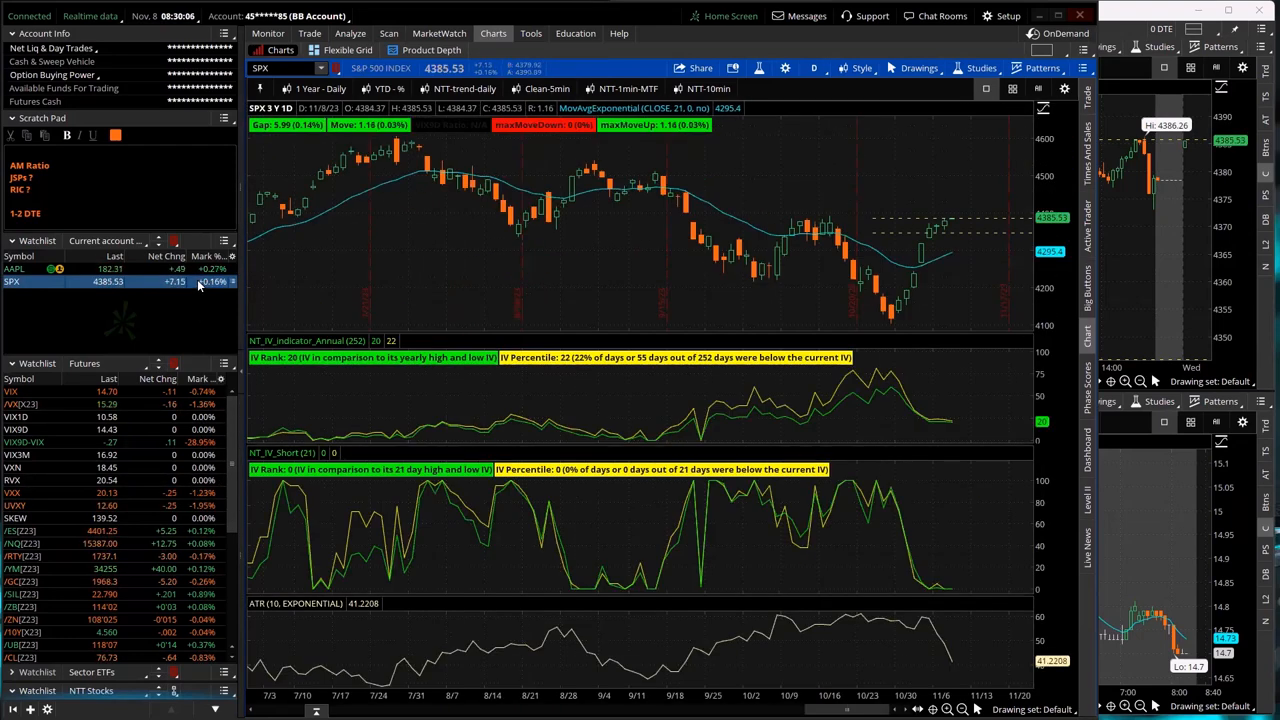
left_click(308, 32)
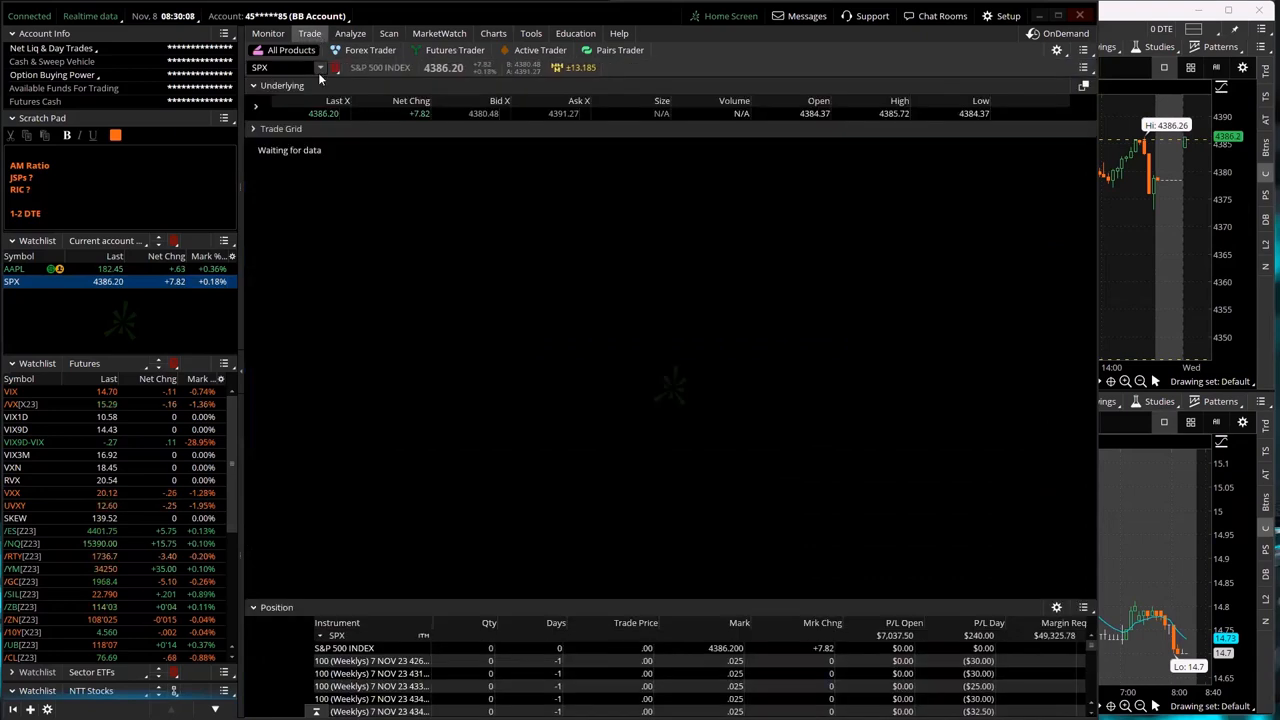
left_click(254, 132)
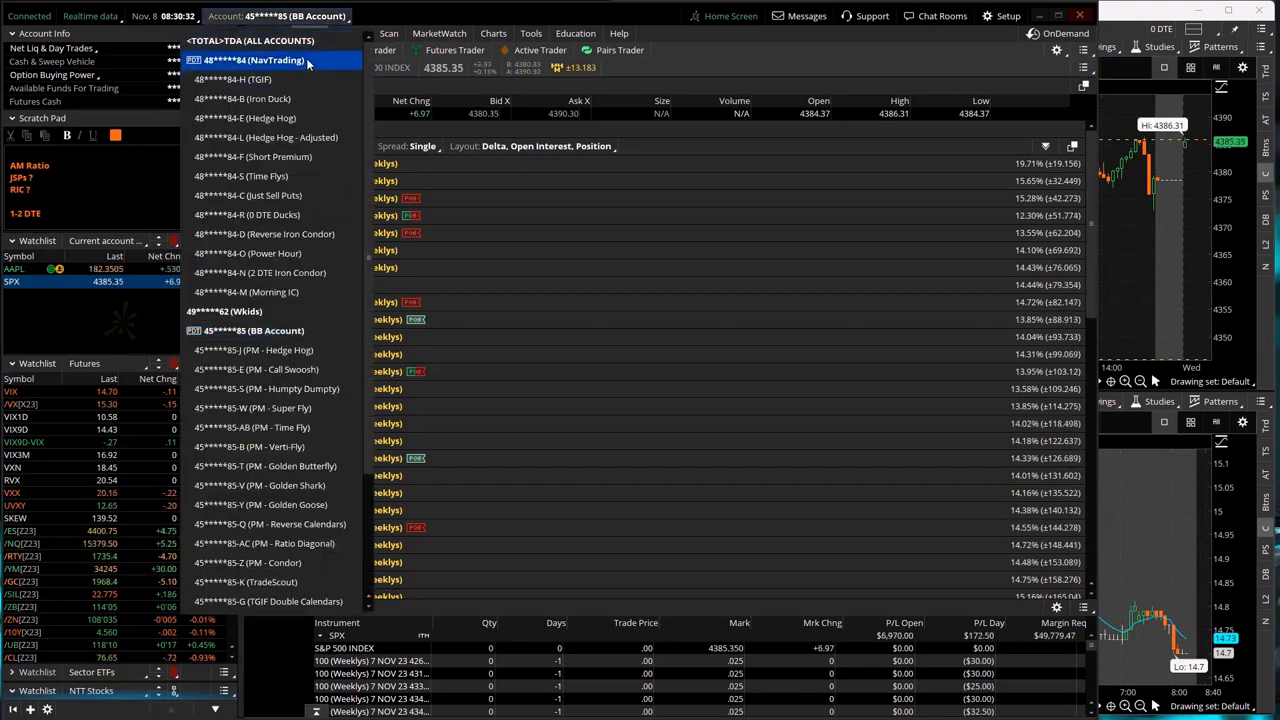
- Switch to the NavTrading account and build a one-lot buy iron condor on the 8 NOV 23 SPX chain
left_click(252, 60)
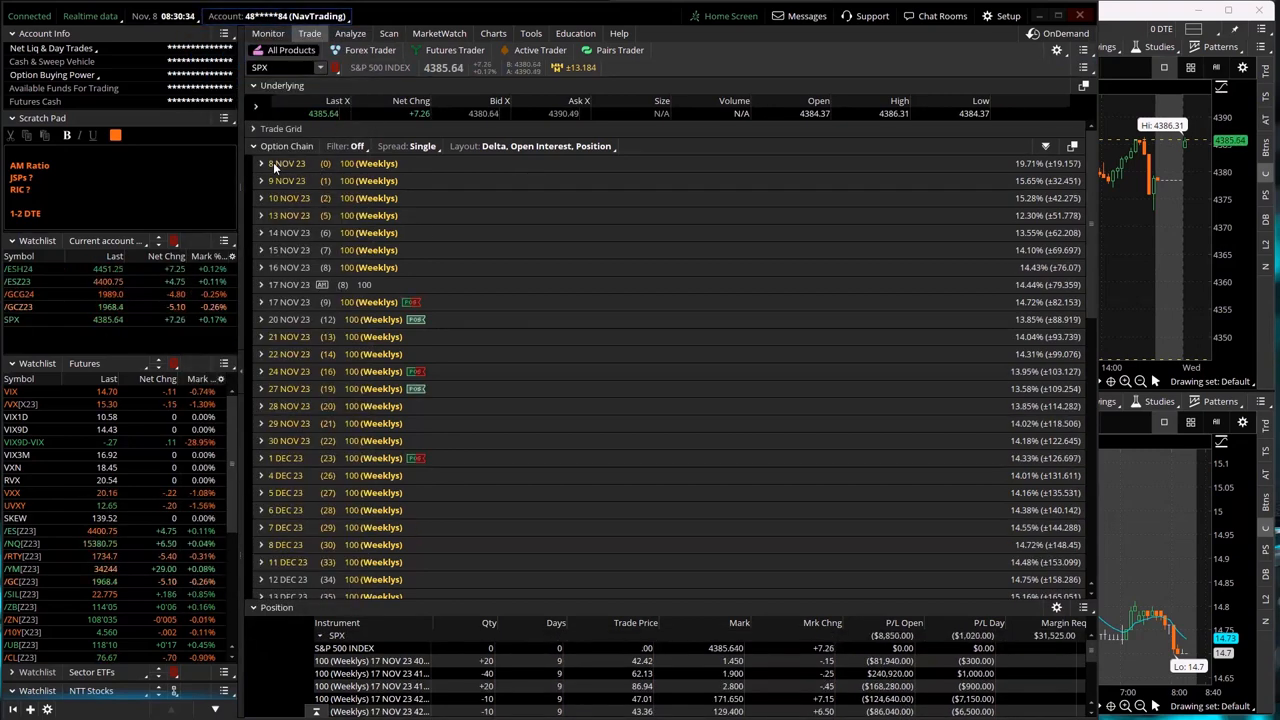
left_click(260, 164)
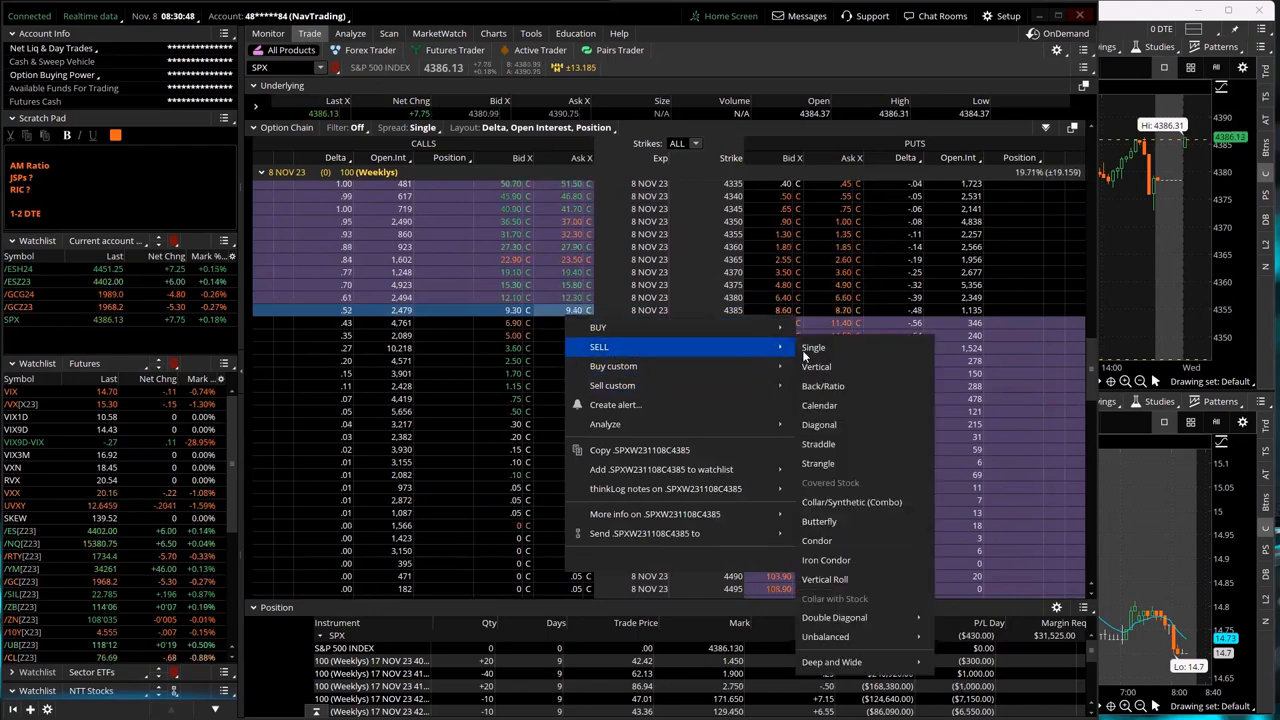
mouse_move(598, 328)
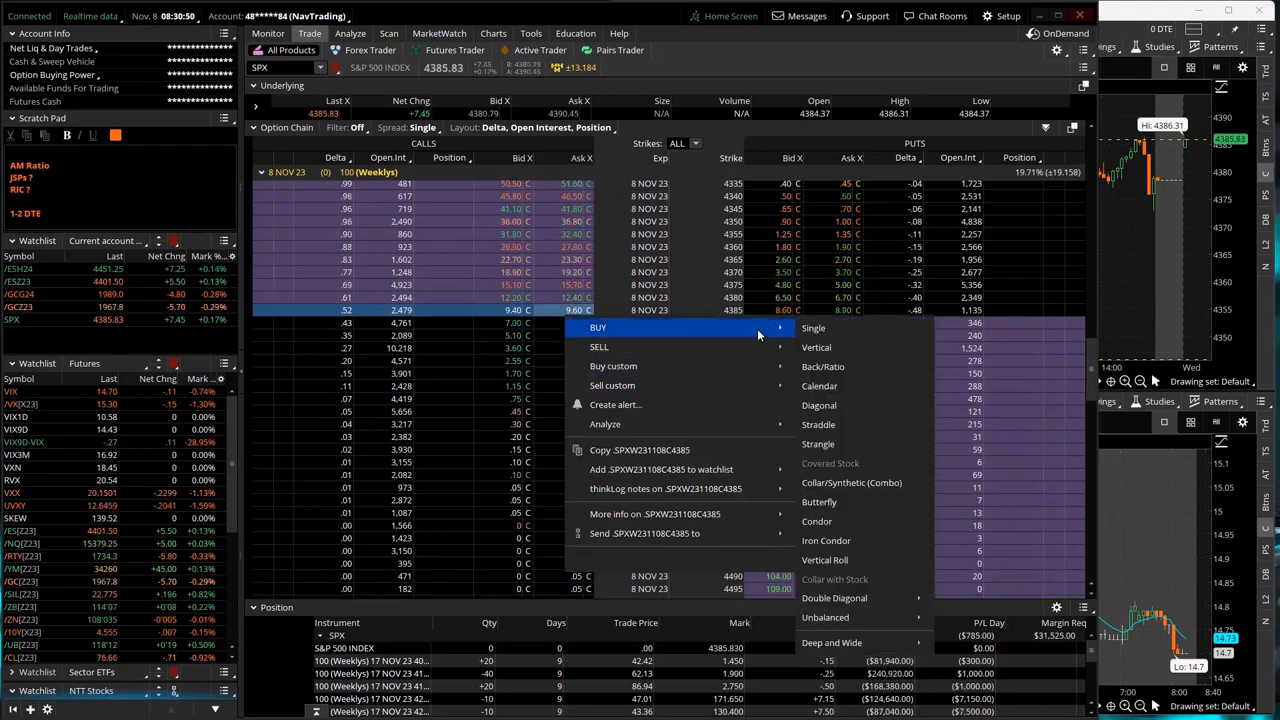
mouse_move(826, 540)
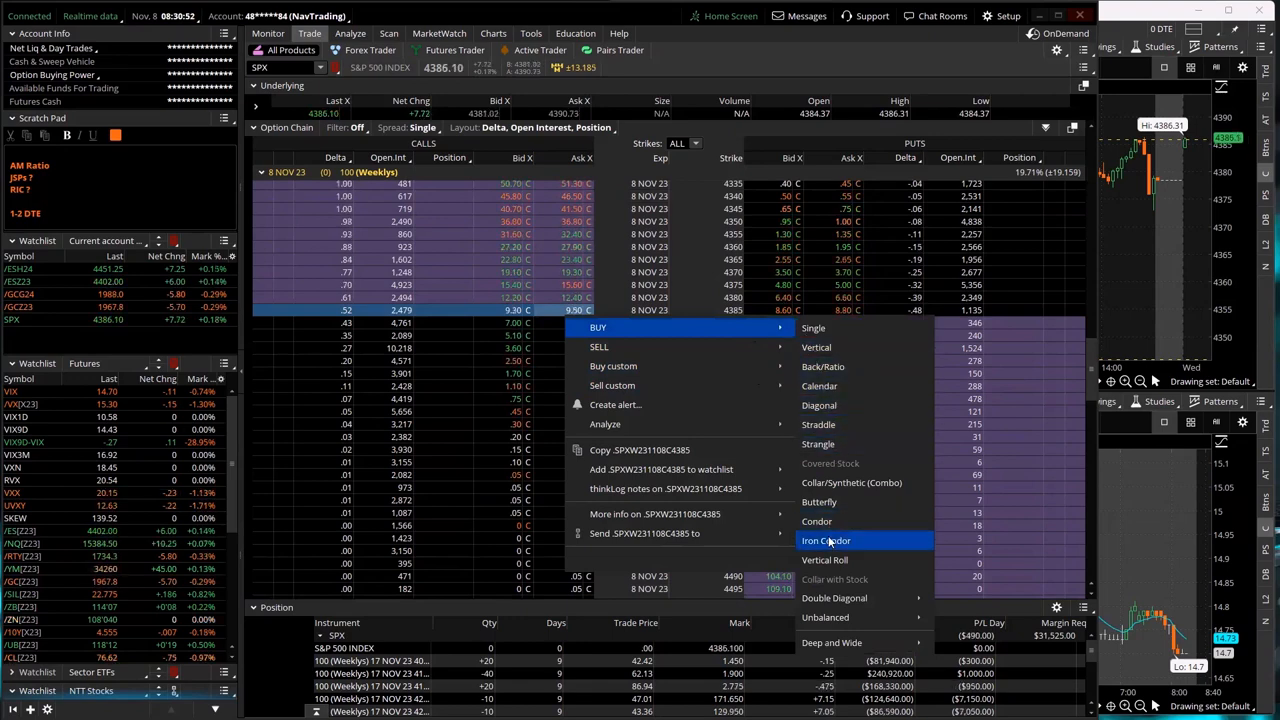
left_click(826, 540)
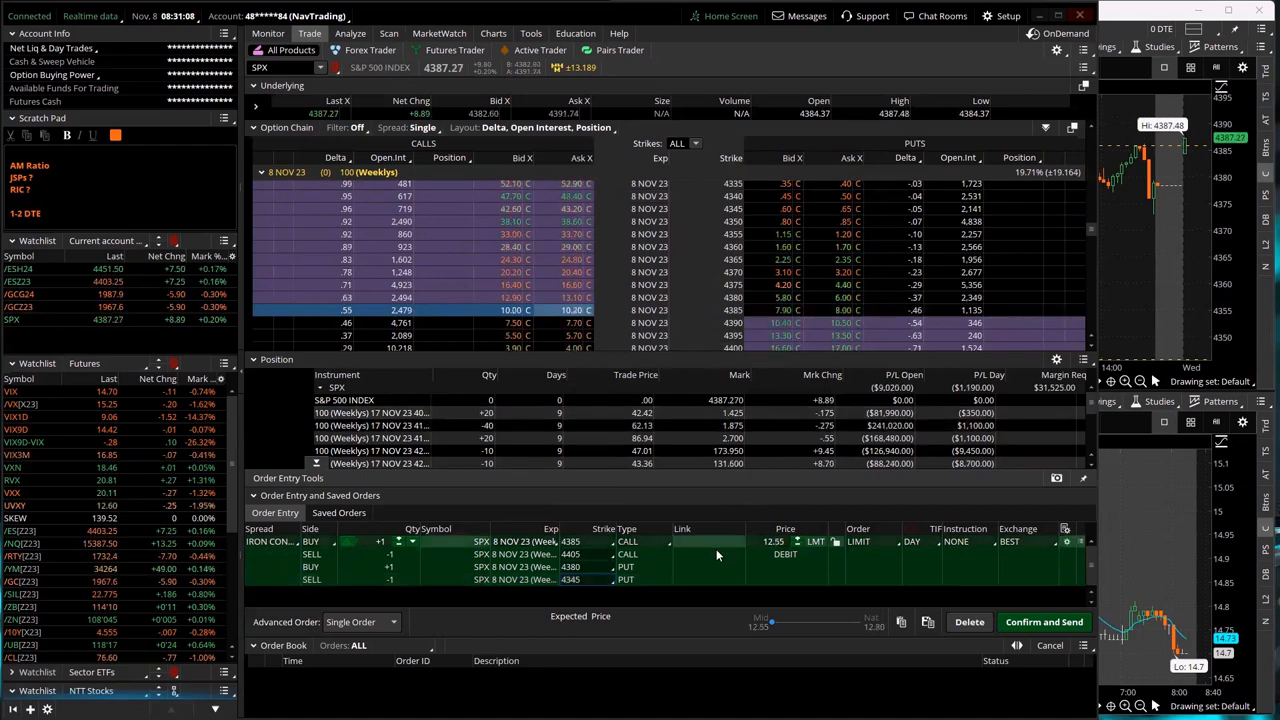
- Analyze the staged iron condor as a simulated trade on the risk profile
right_click(718, 554)
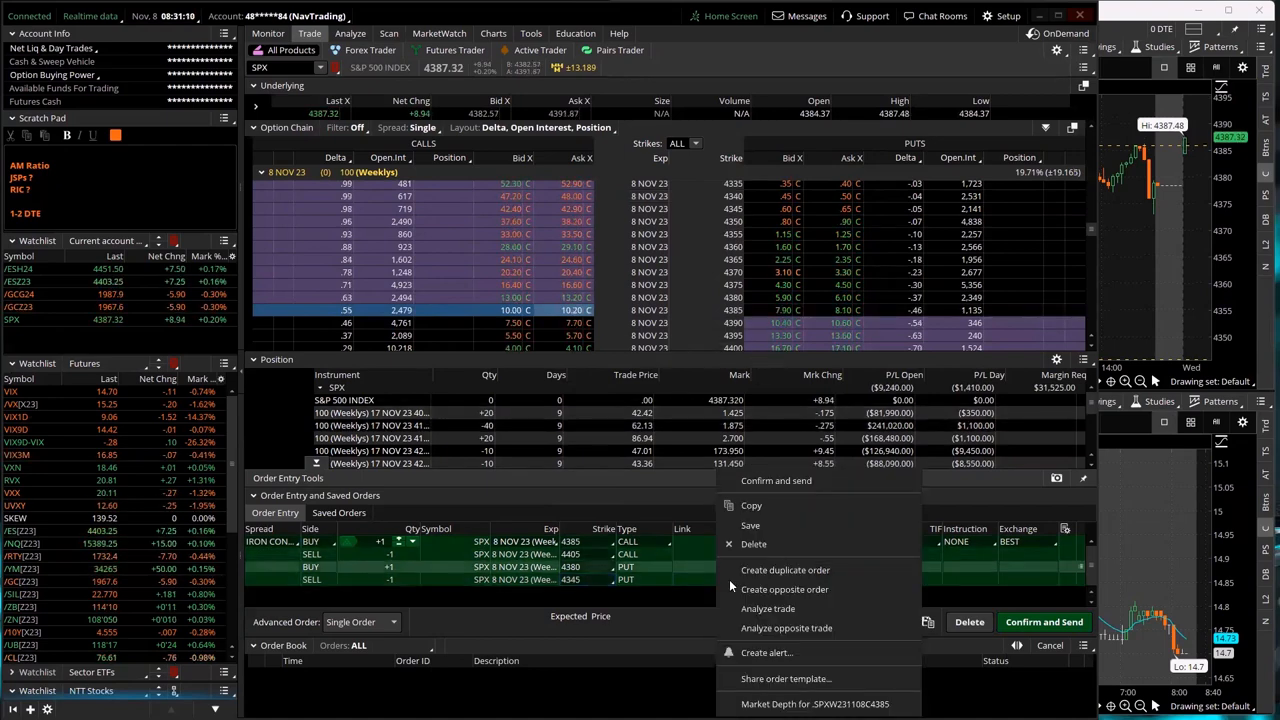
left_click(768, 608)
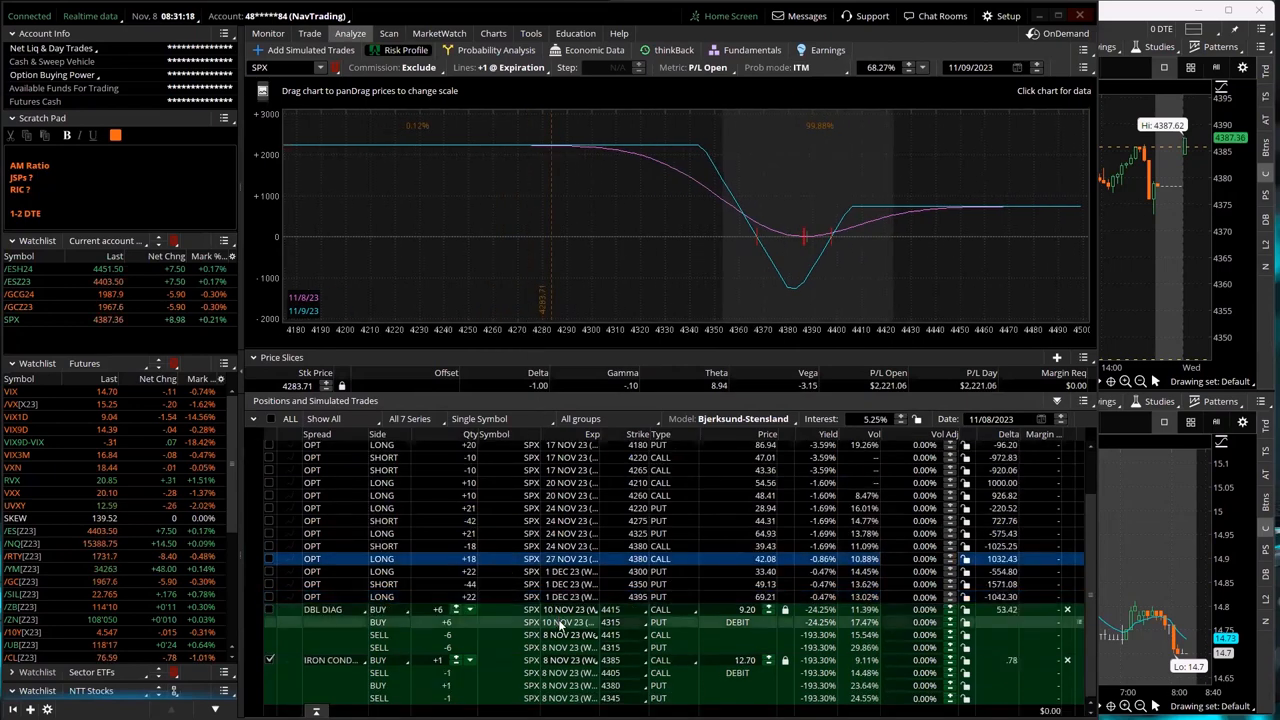
left_click(440, 620)
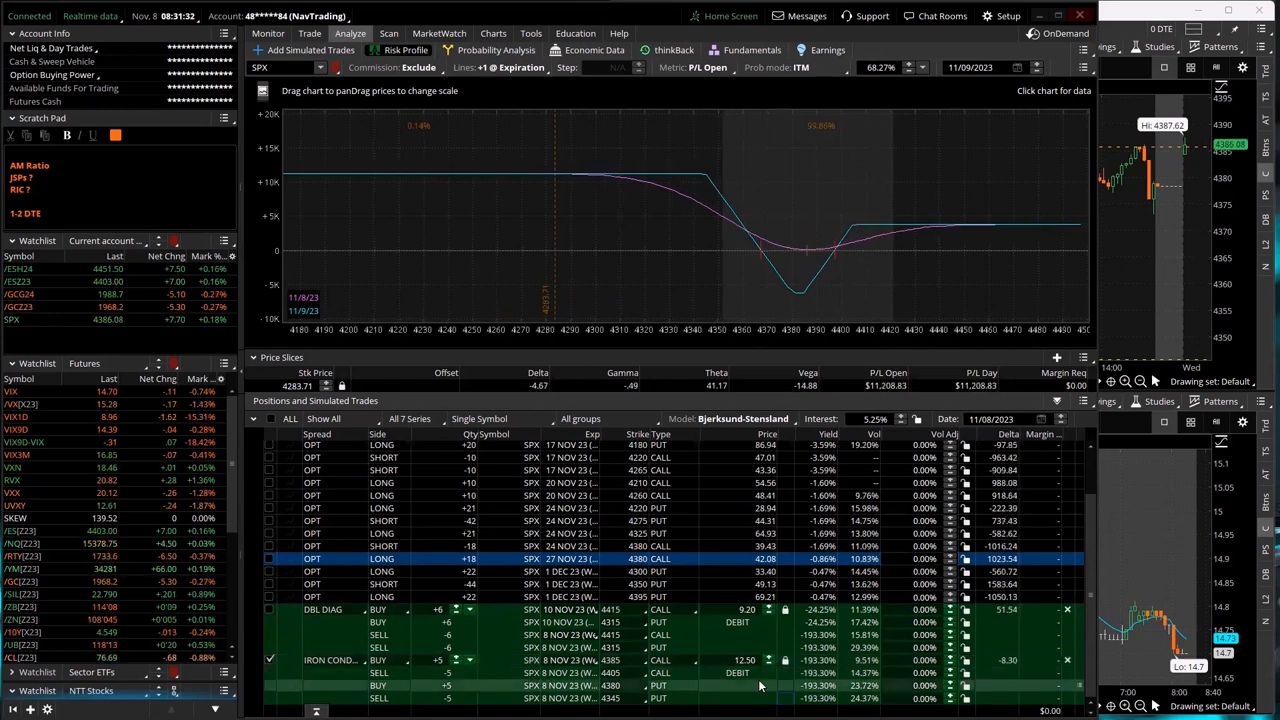
- Confirm and send the iron condor order, then view the account statement's trade history
right_click(764, 558)
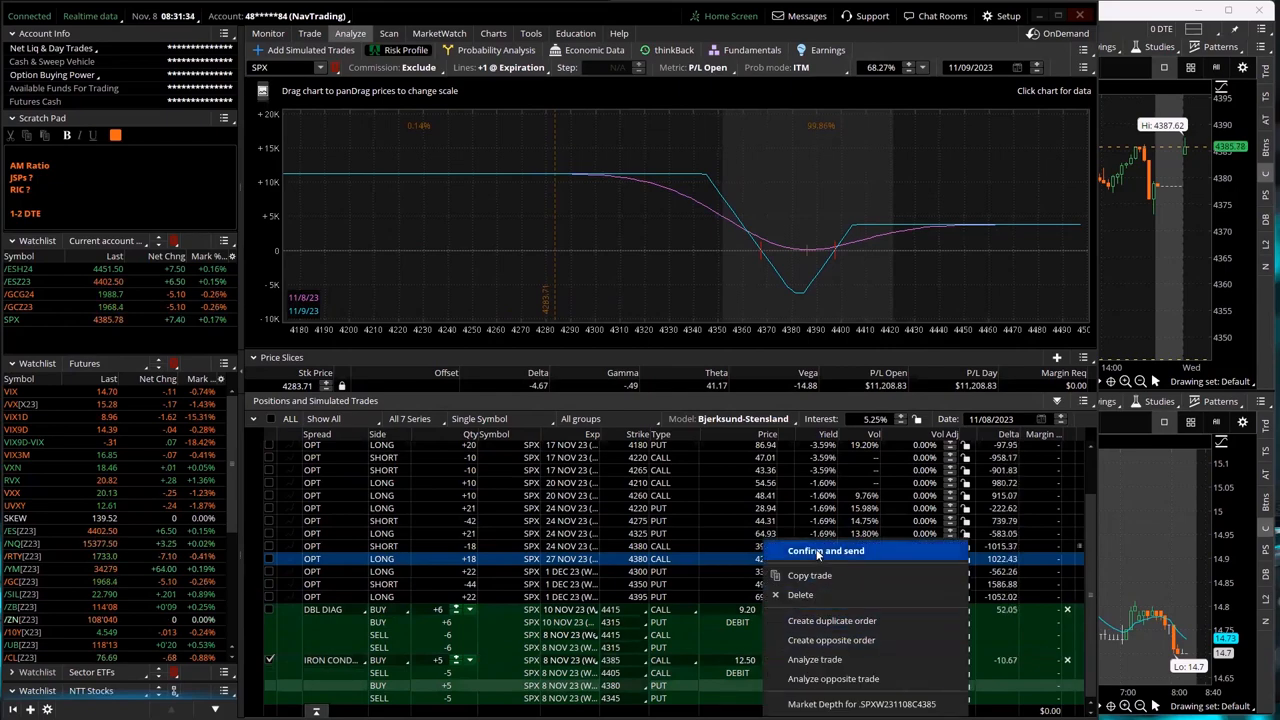
left_click(824, 552)
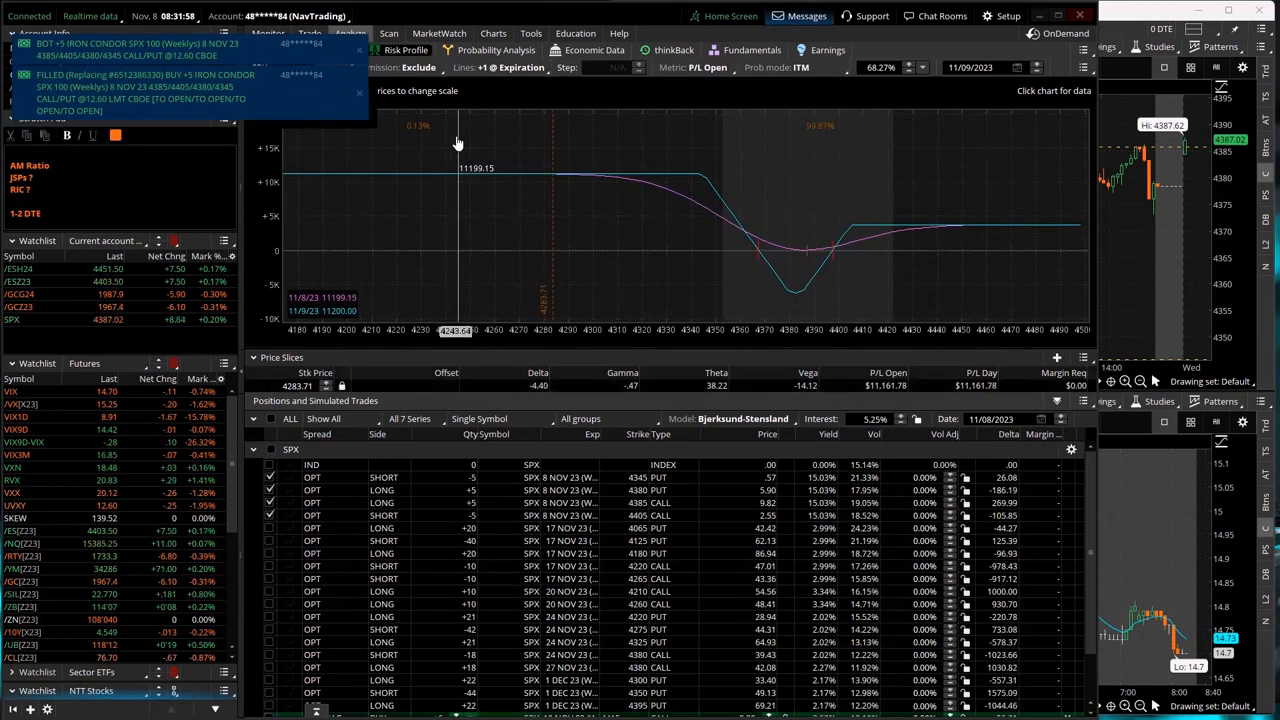
left_click(268, 32)
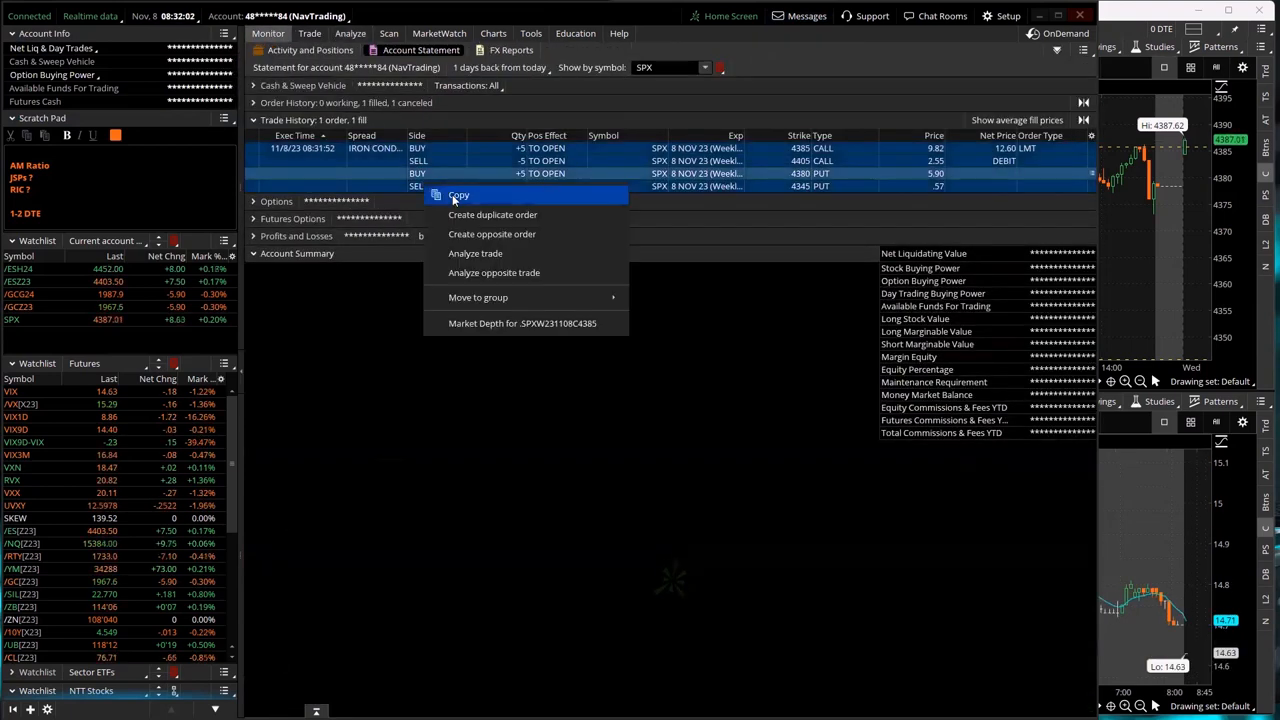
- Dismiss the trade history menu and return to the Analyze risk view with SPX/VIX intraday charts
left_click(458, 196)
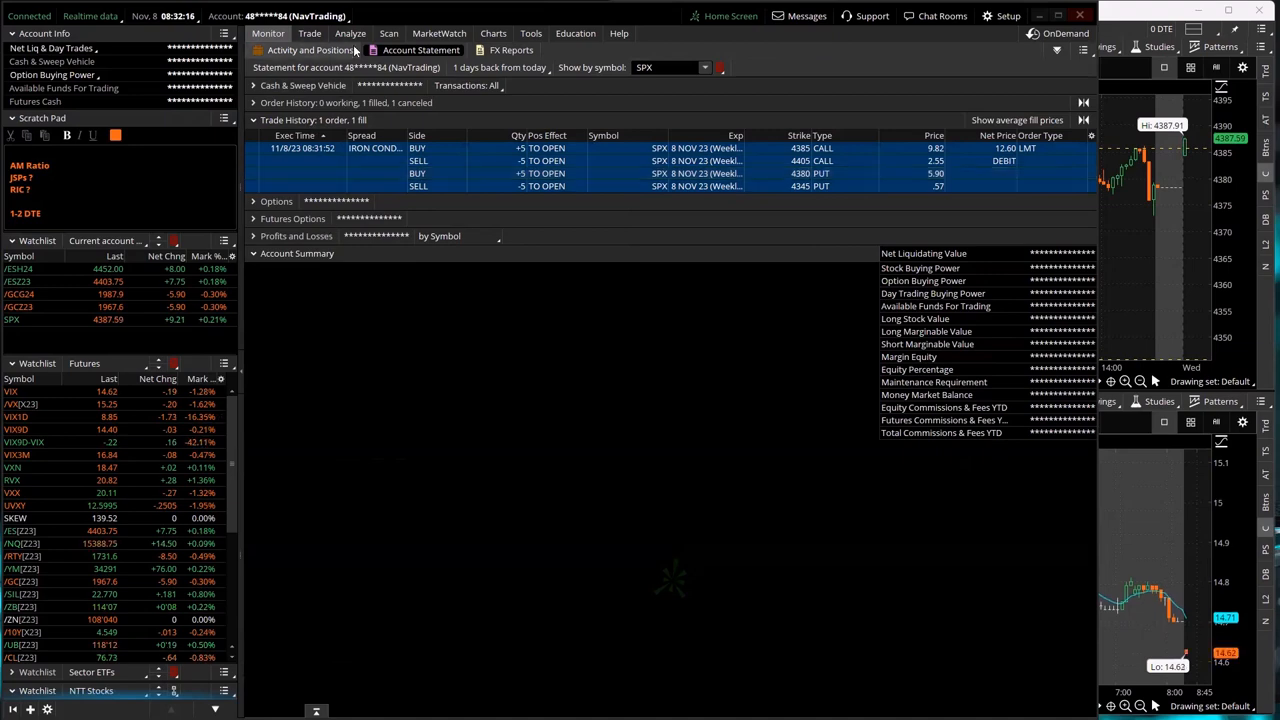
left_click(350, 32)
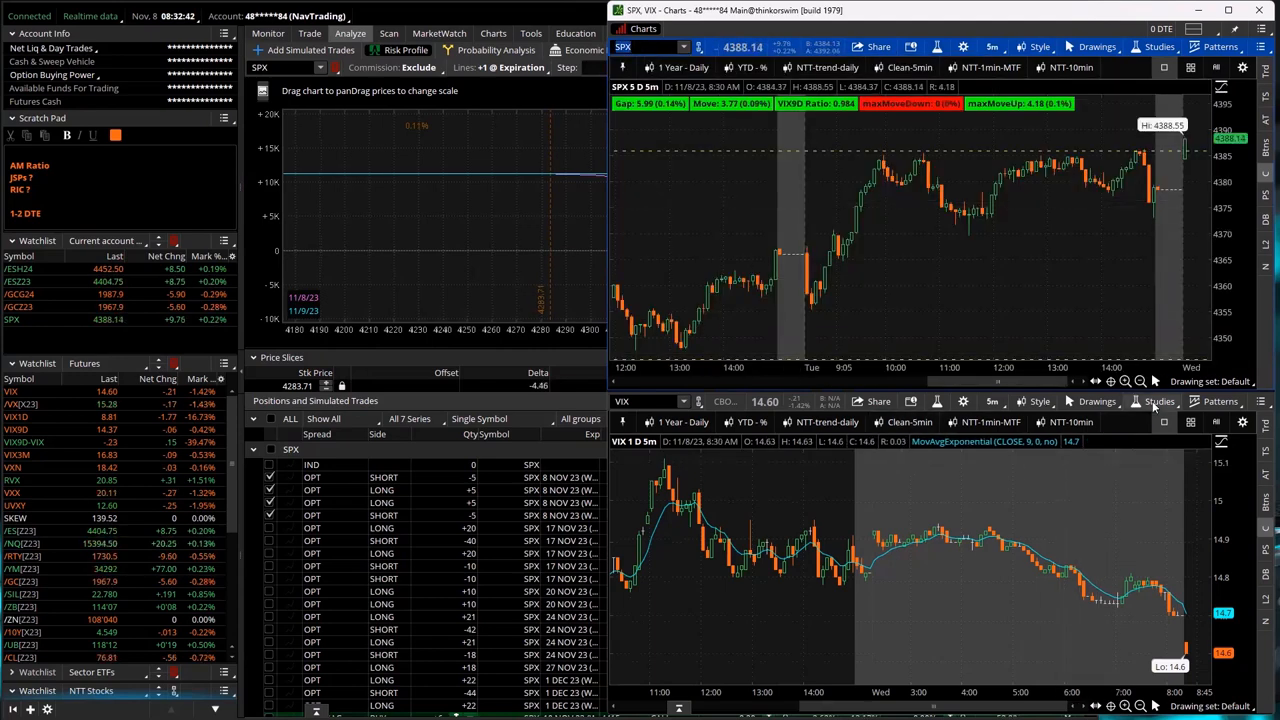
- Search the chart's Edit Studies list for 'gap' to see the gap-related studies
left_click(1160, 400)
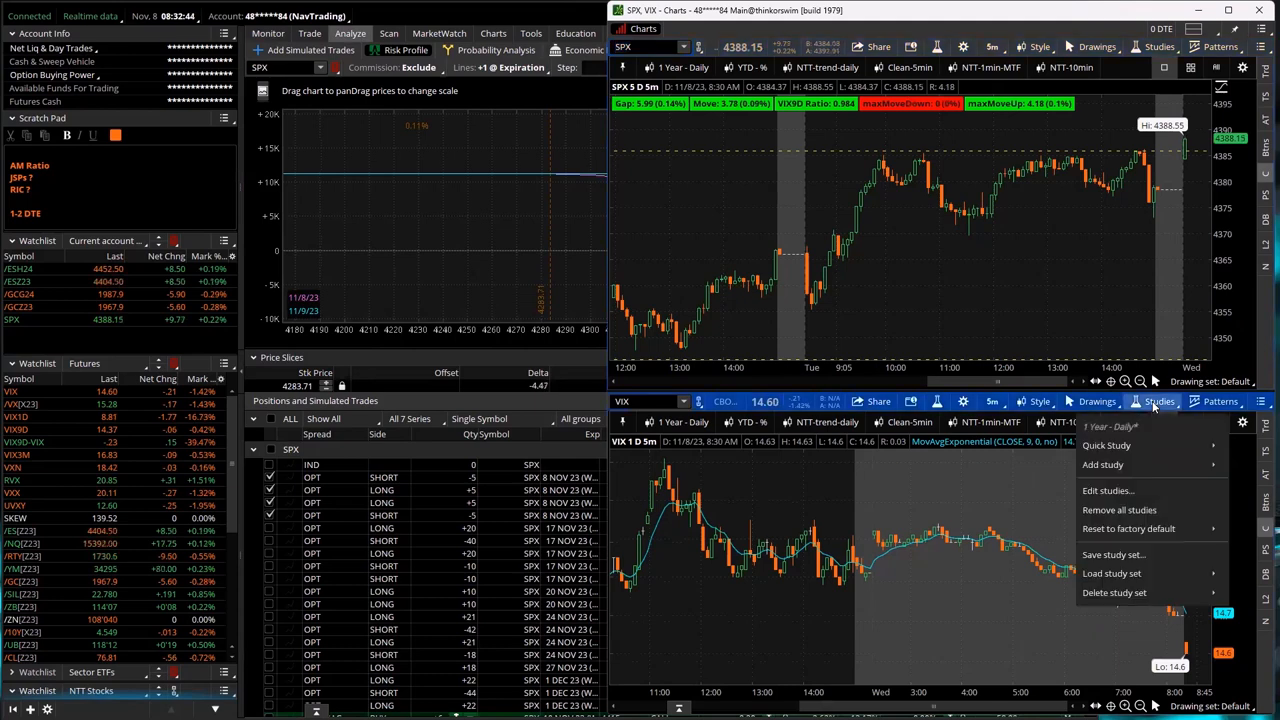
left_click(1108, 490)
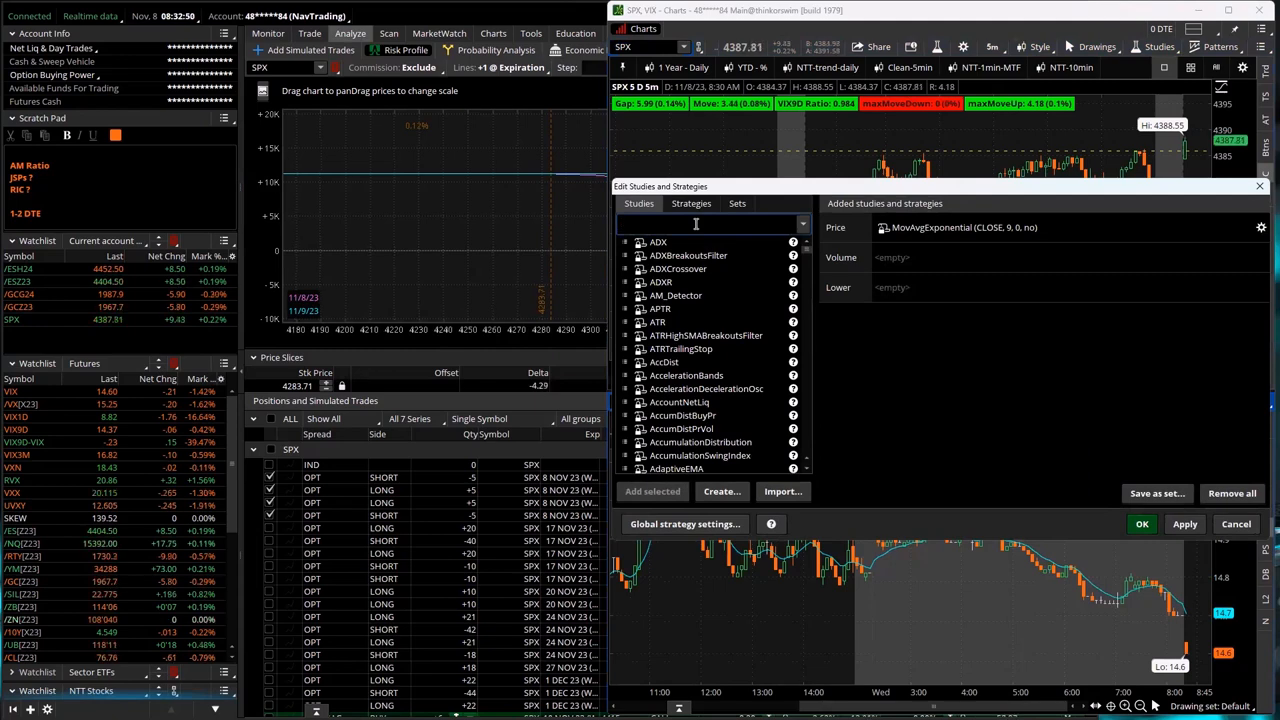
type("gap")
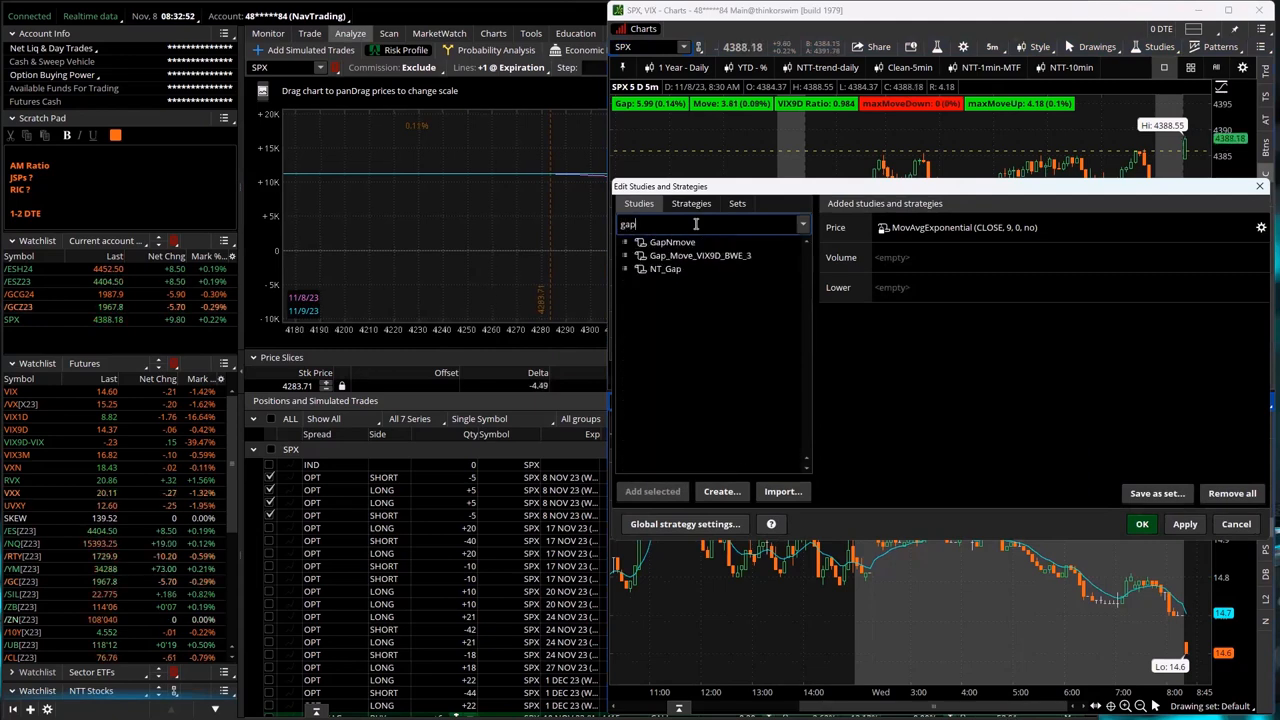
left_click(700, 256)
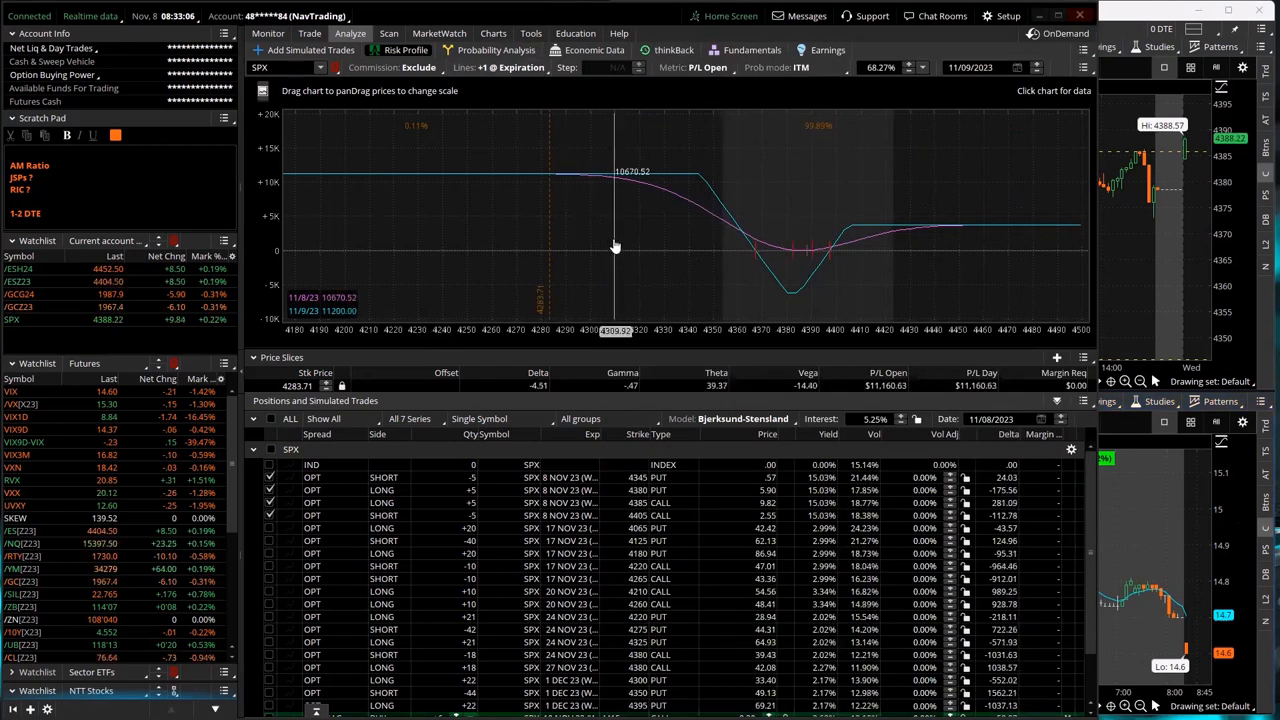
- Stage the closing SPX 8 NOV 23 iron condor sell order at 16.40 and review its confirmation
left_click(268, 32)
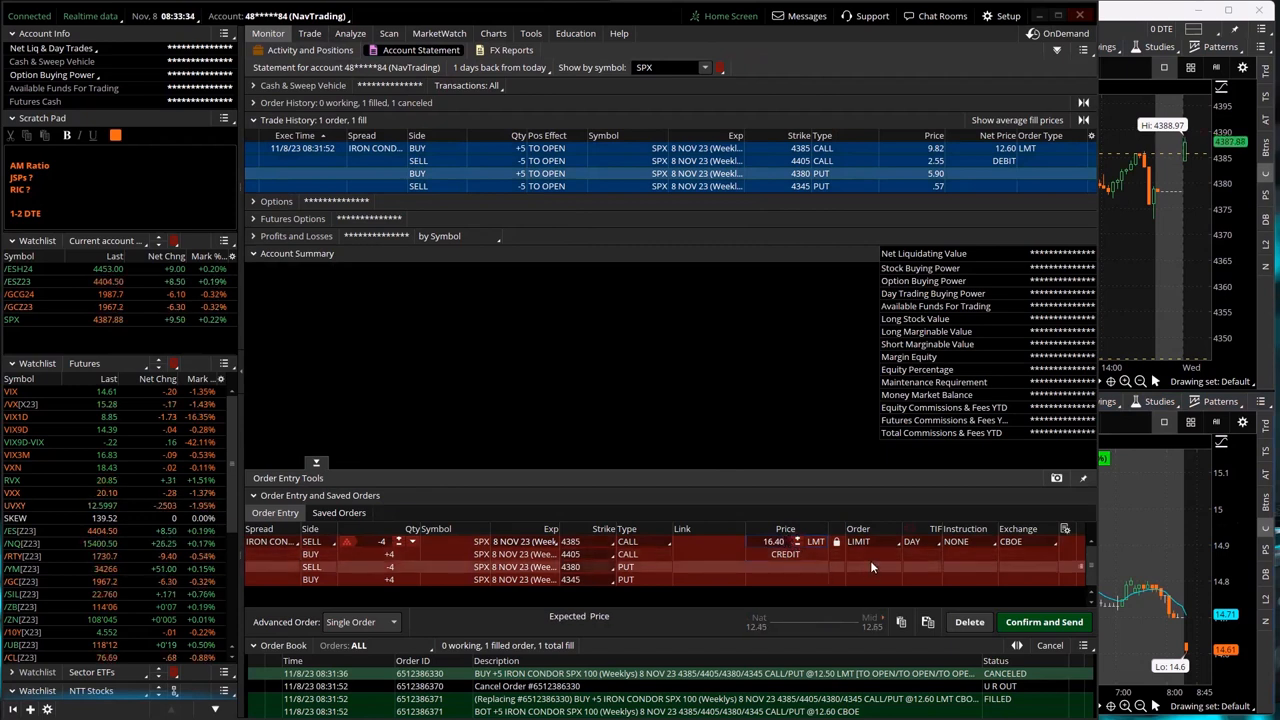
left_click(1044, 620)
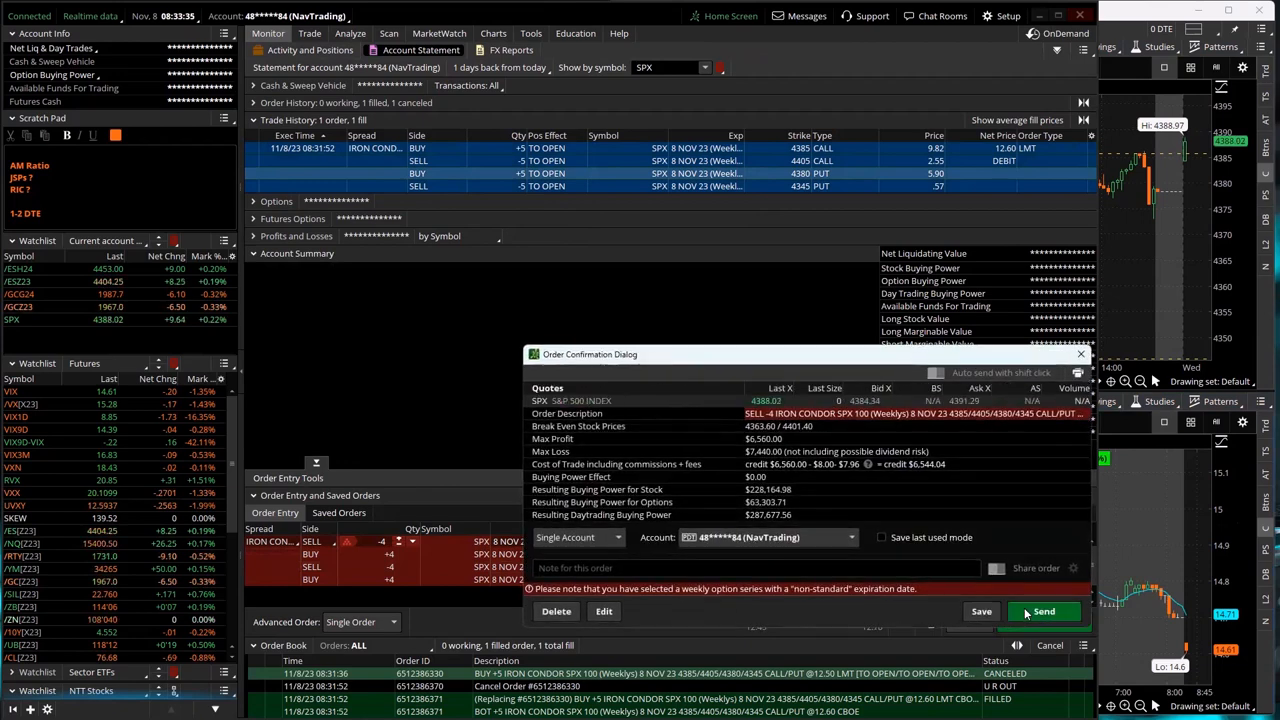
left_click(1044, 612)
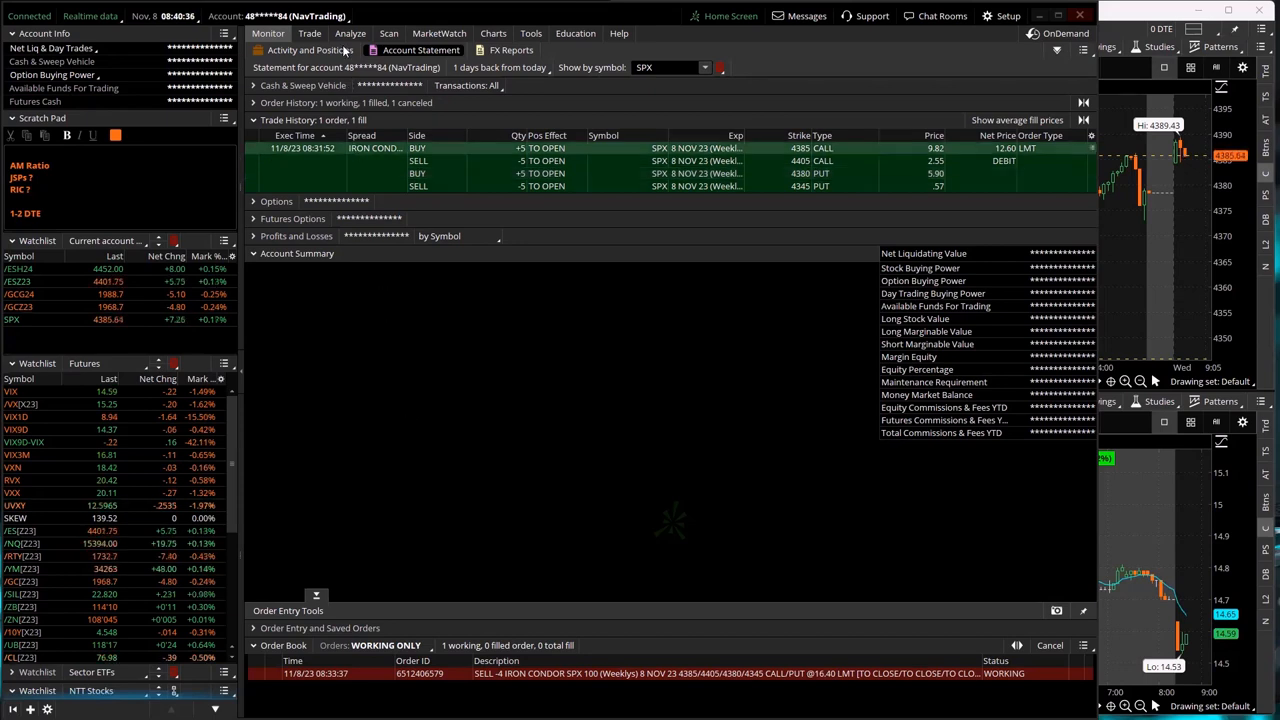
- Show the risk profile P/L curve for the SPX option positions
left_click(350, 32)
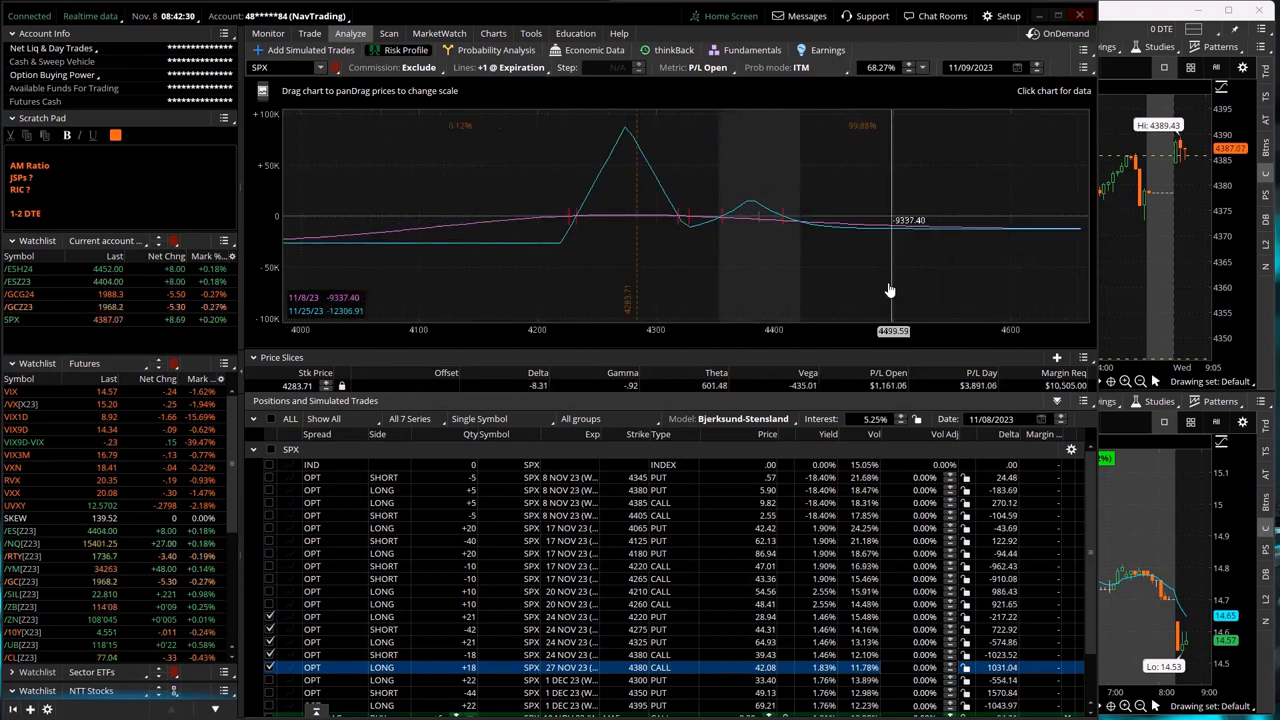
- Scroll the positions list down to the DBL DIAG simulated trade
left_click_drag(890, 290, 564, 340)
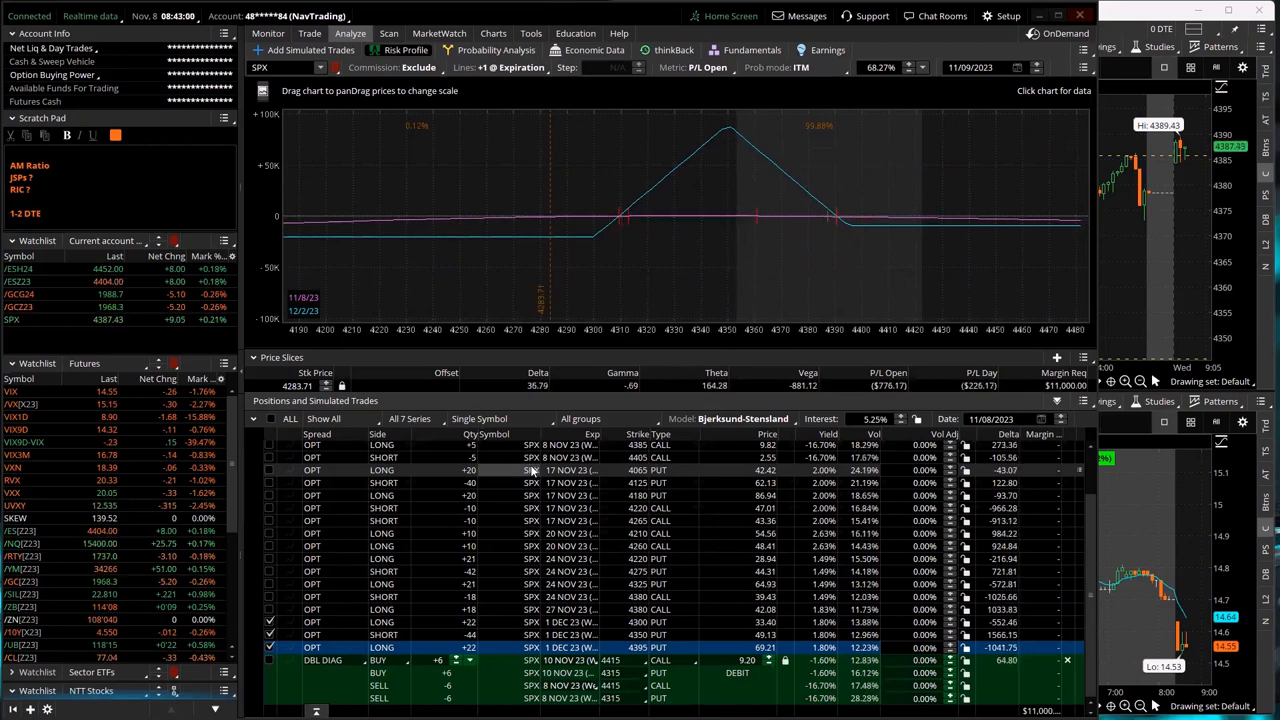
mouse_move(410, 298)
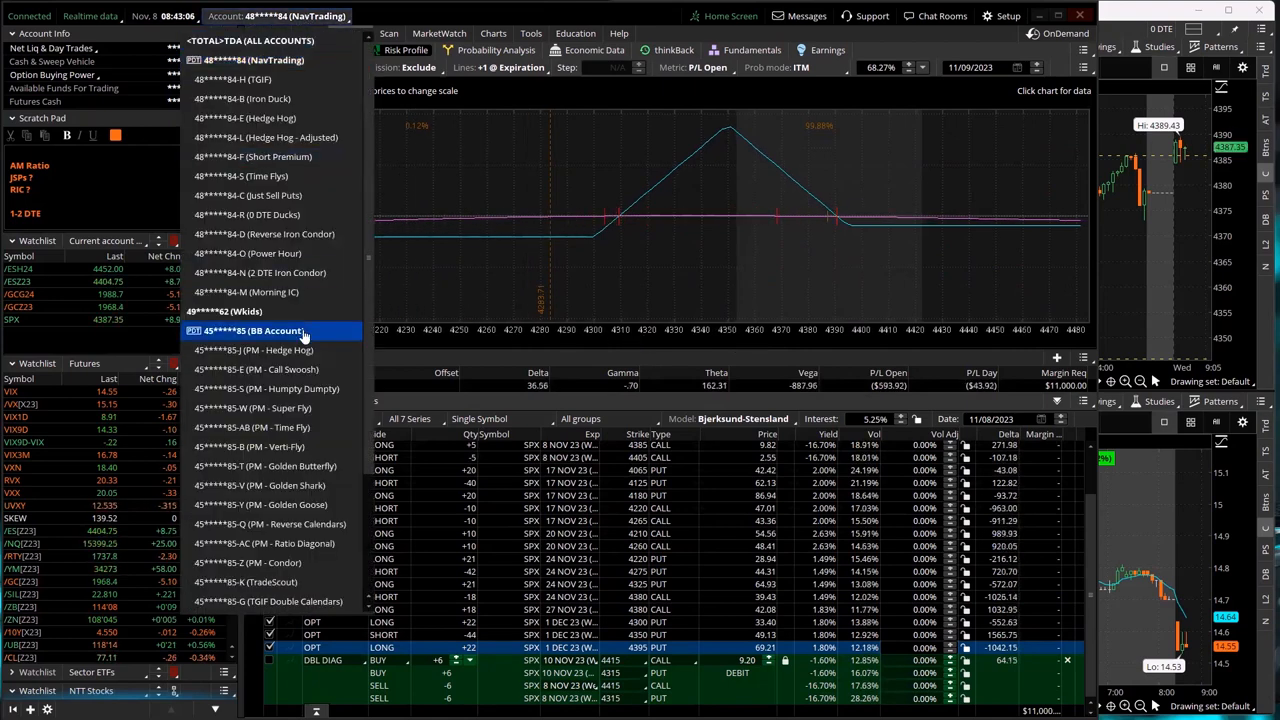
- Switch to the other trading account and filter the risk profile to its TGIF Double Calendars group
left_click(254, 330)
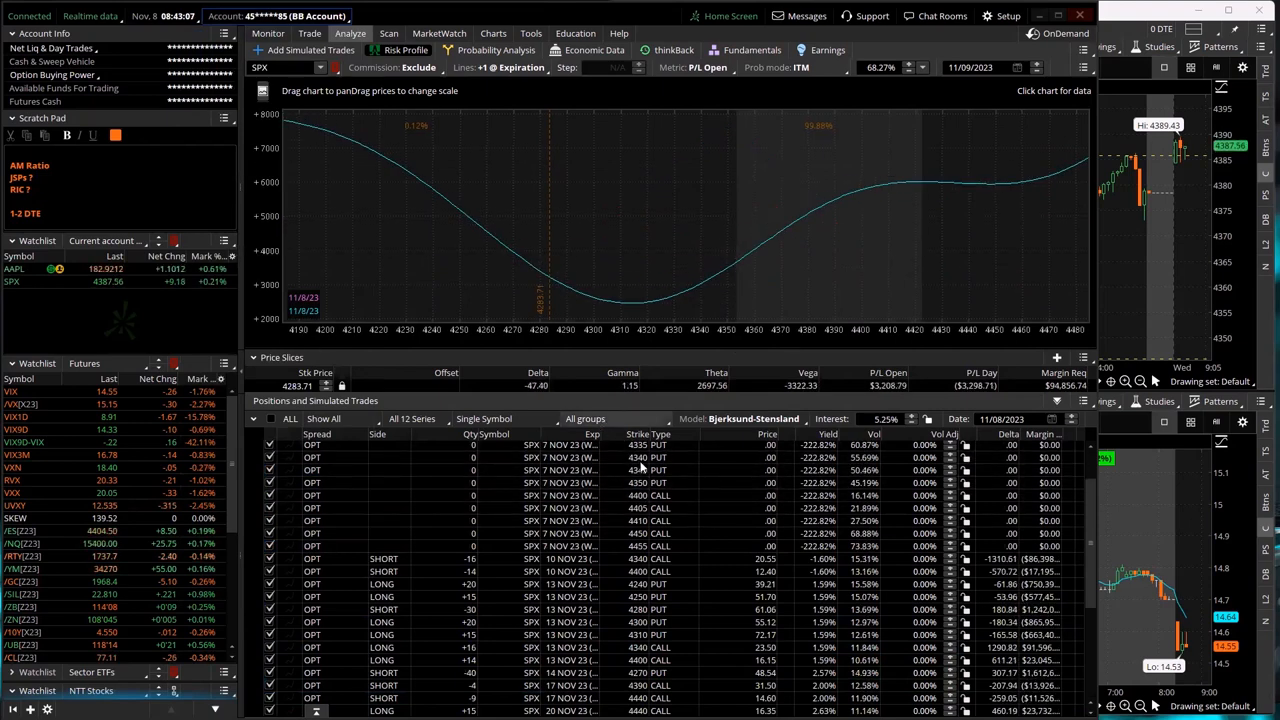
left_click(584, 418)
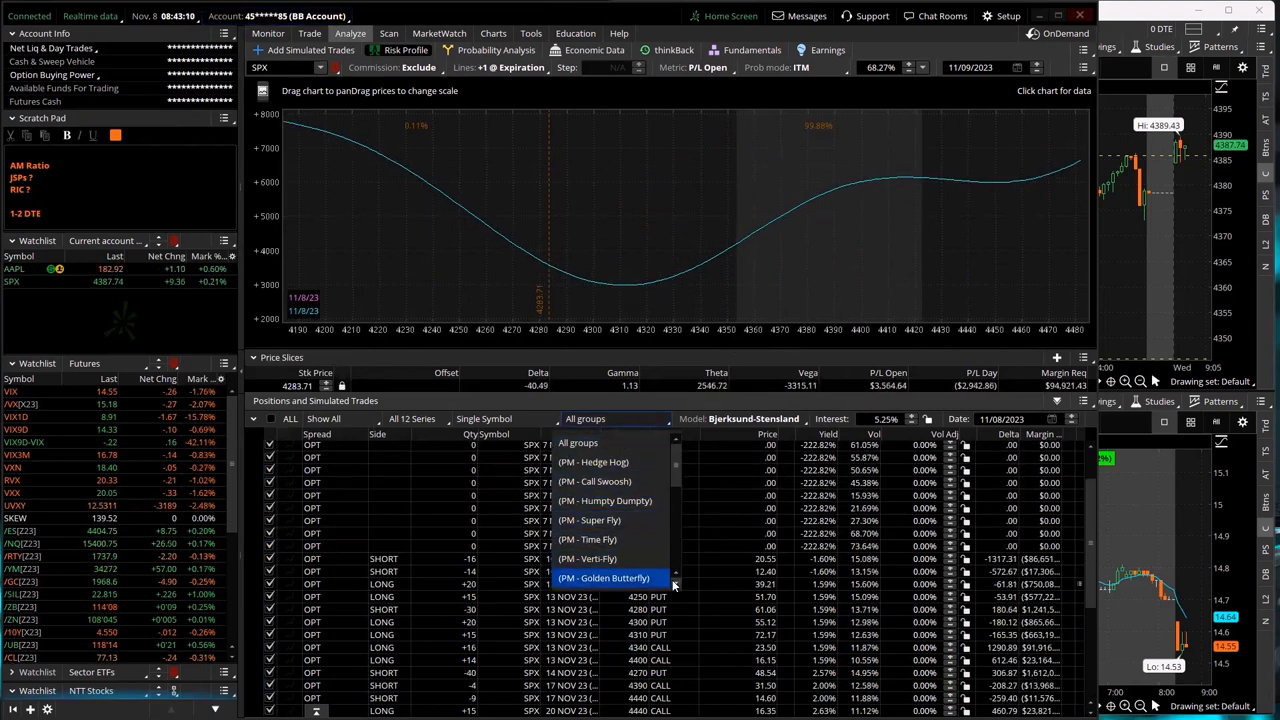
scroll("down", 3)
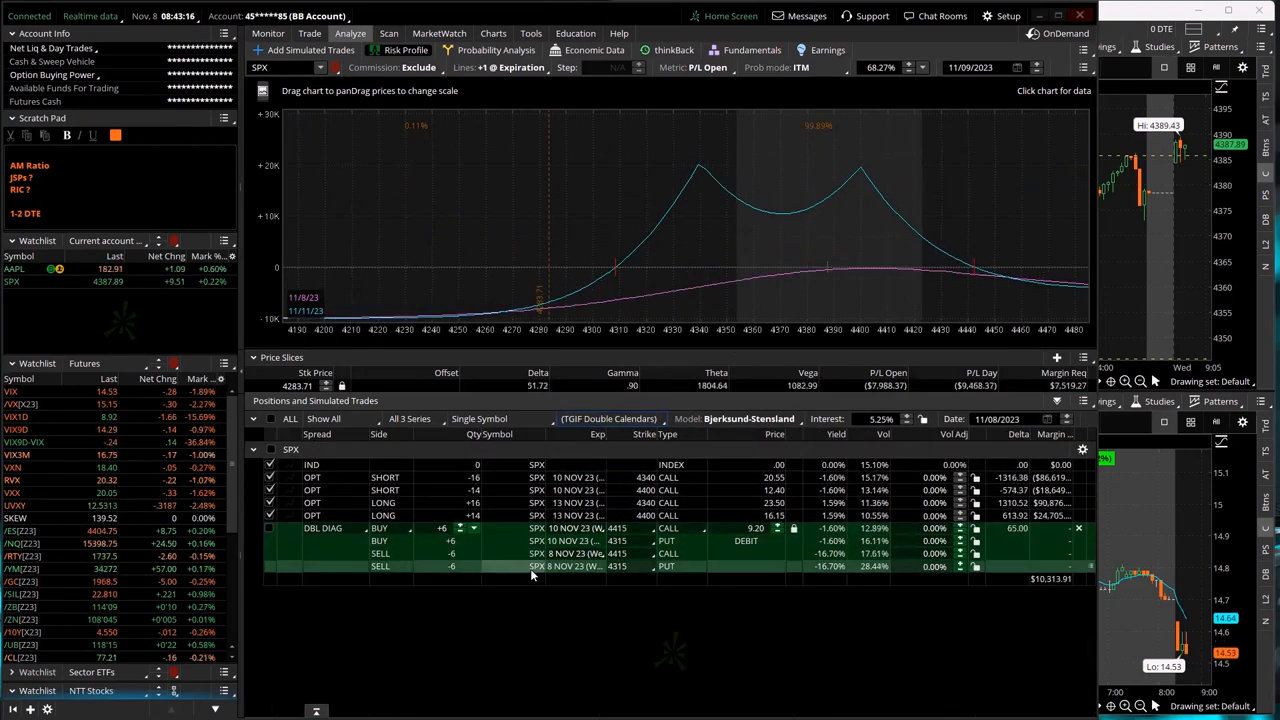
mouse_move(824, 288)
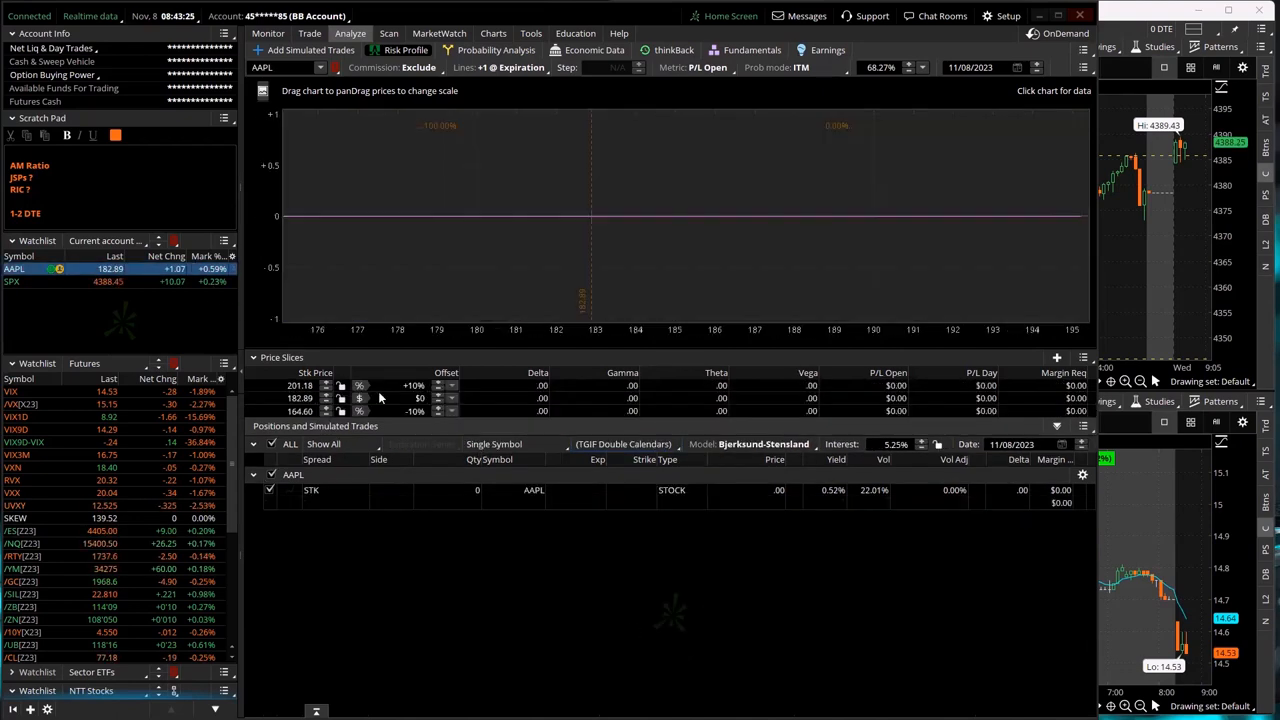
- Show positions from All groups so the VIX put vertical can be analyzed
left_click(624, 444)
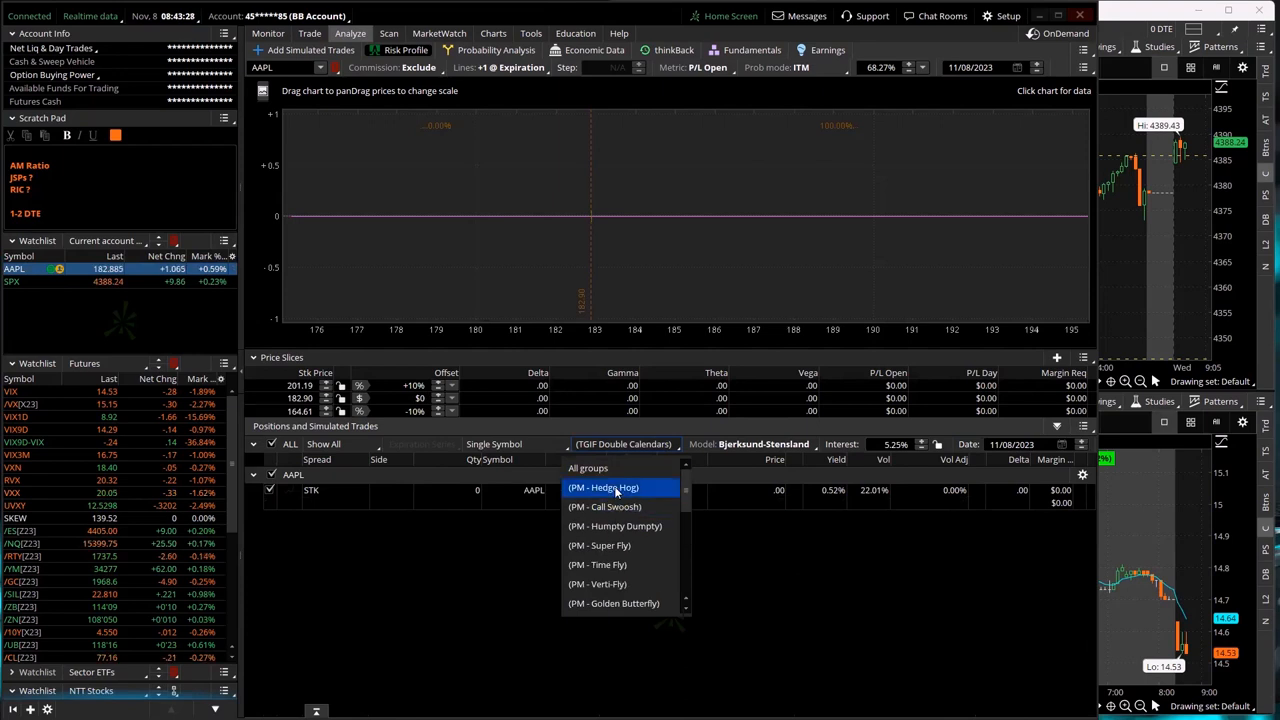
left_click(604, 488)
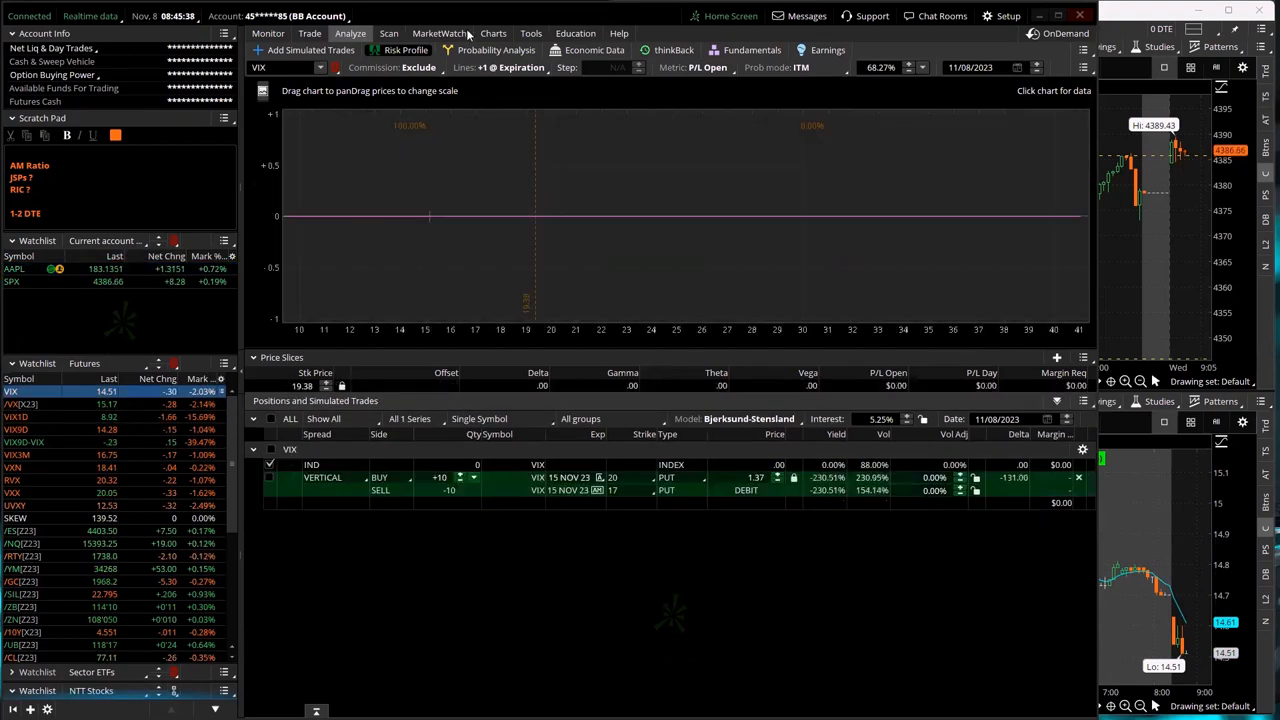
- Move to the Charts page showing the VIX one-year daily chart
left_click(492, 32)
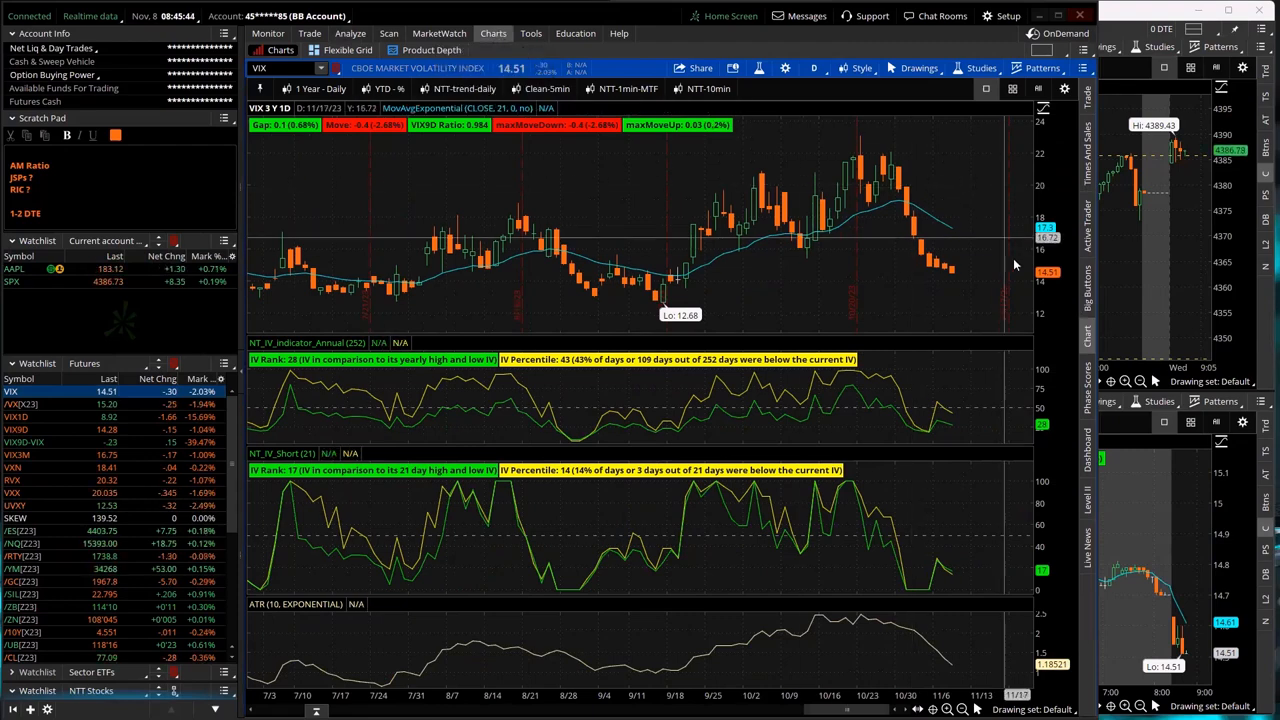
mouse_move(930, 268)
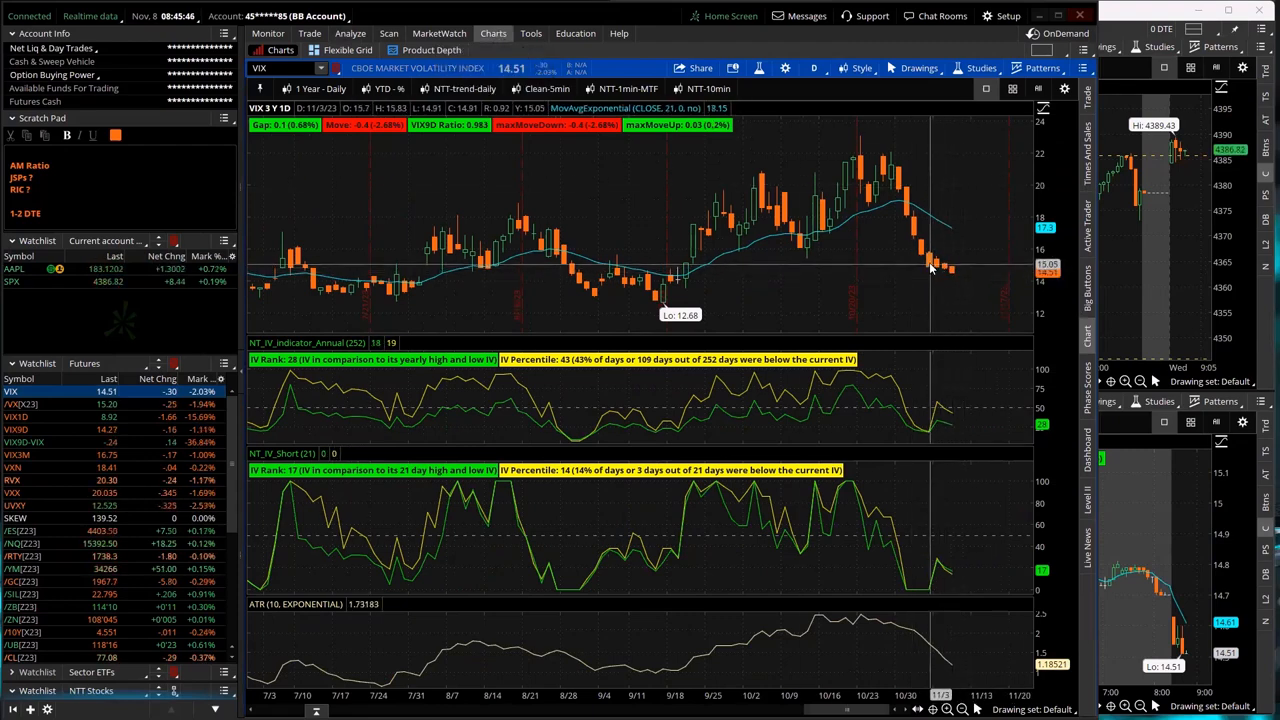
mouse_move(896, 184)
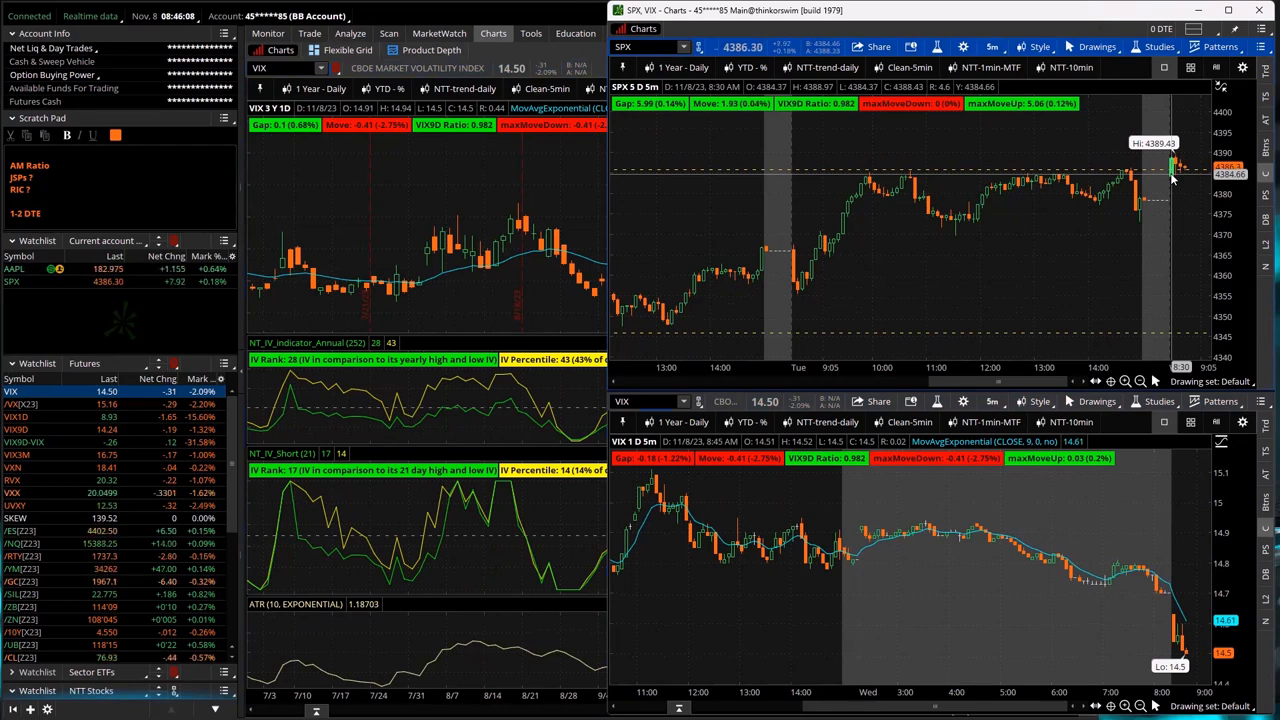
mouse_move(1196, 292)
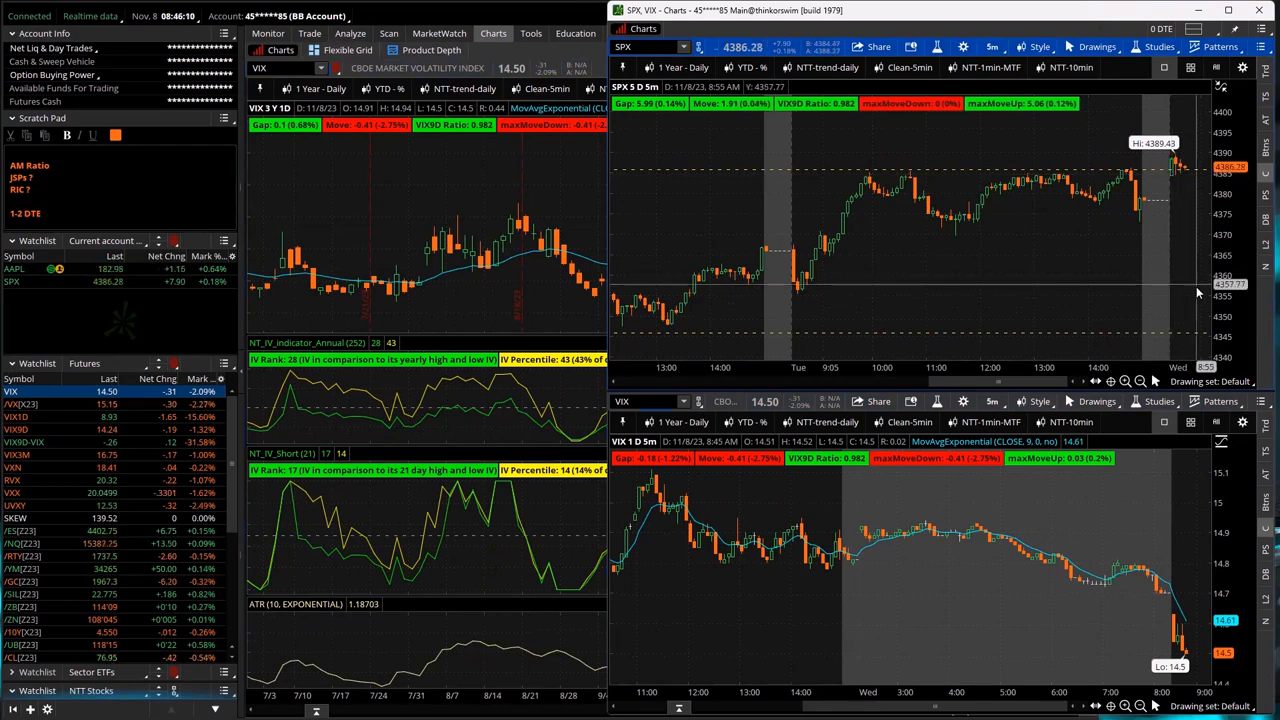
mouse_move(1144, 172)
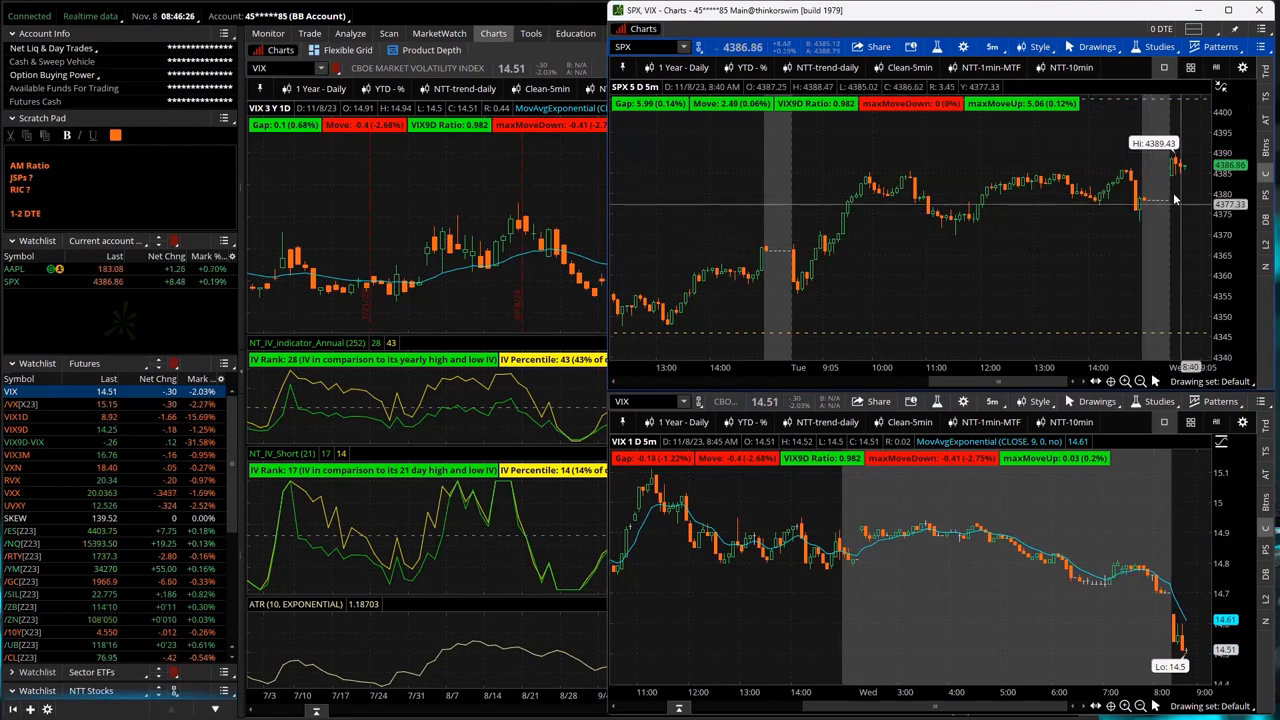
mouse_move(1184, 332)
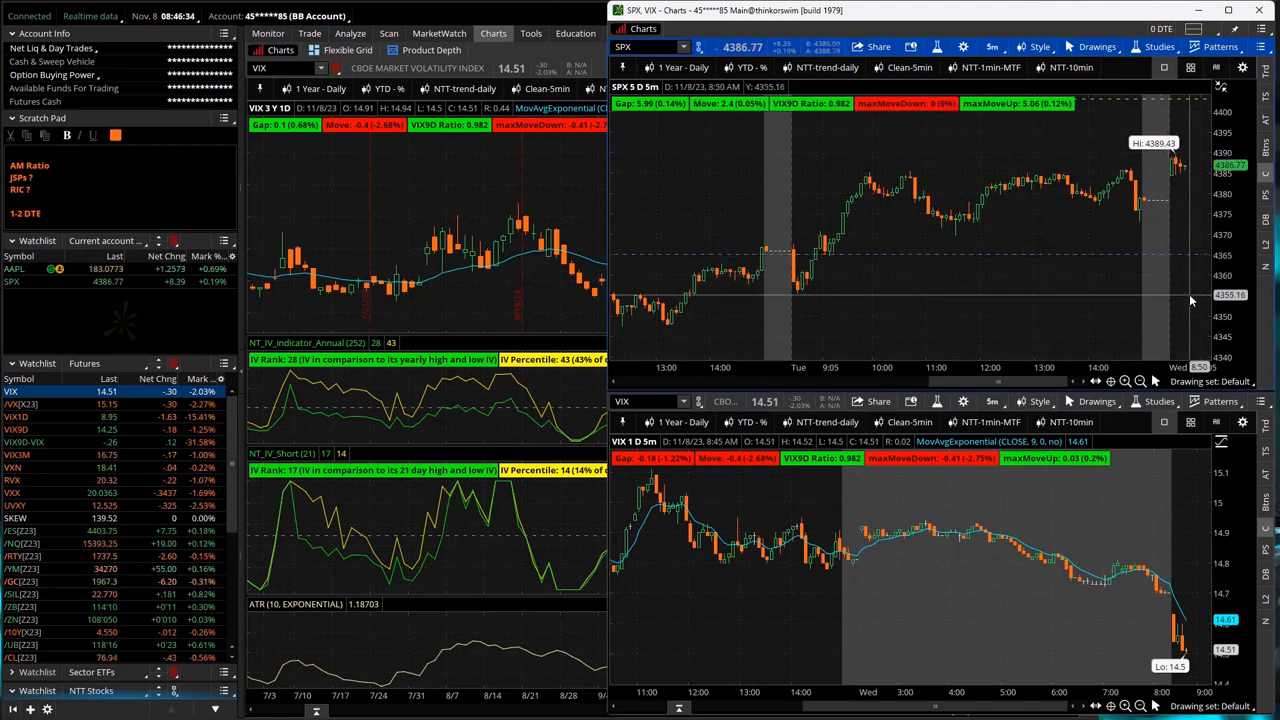
mouse_move(950, 304)
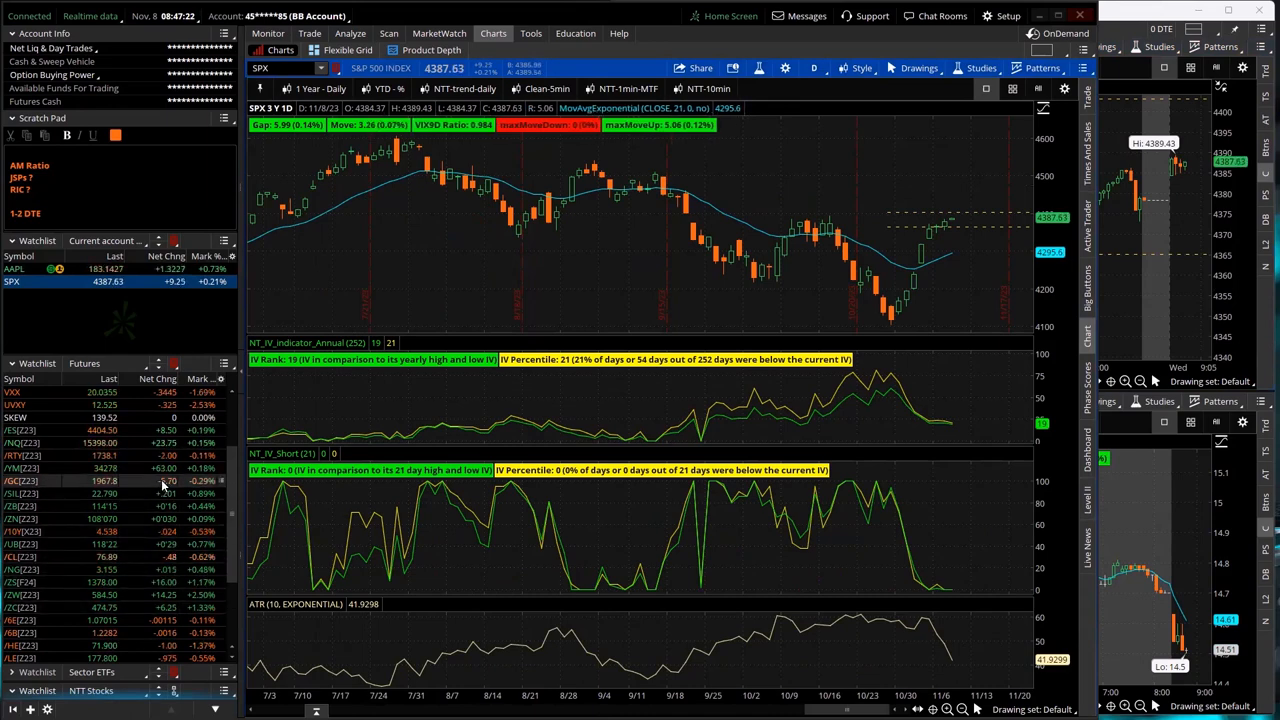
left_click(22, 456)
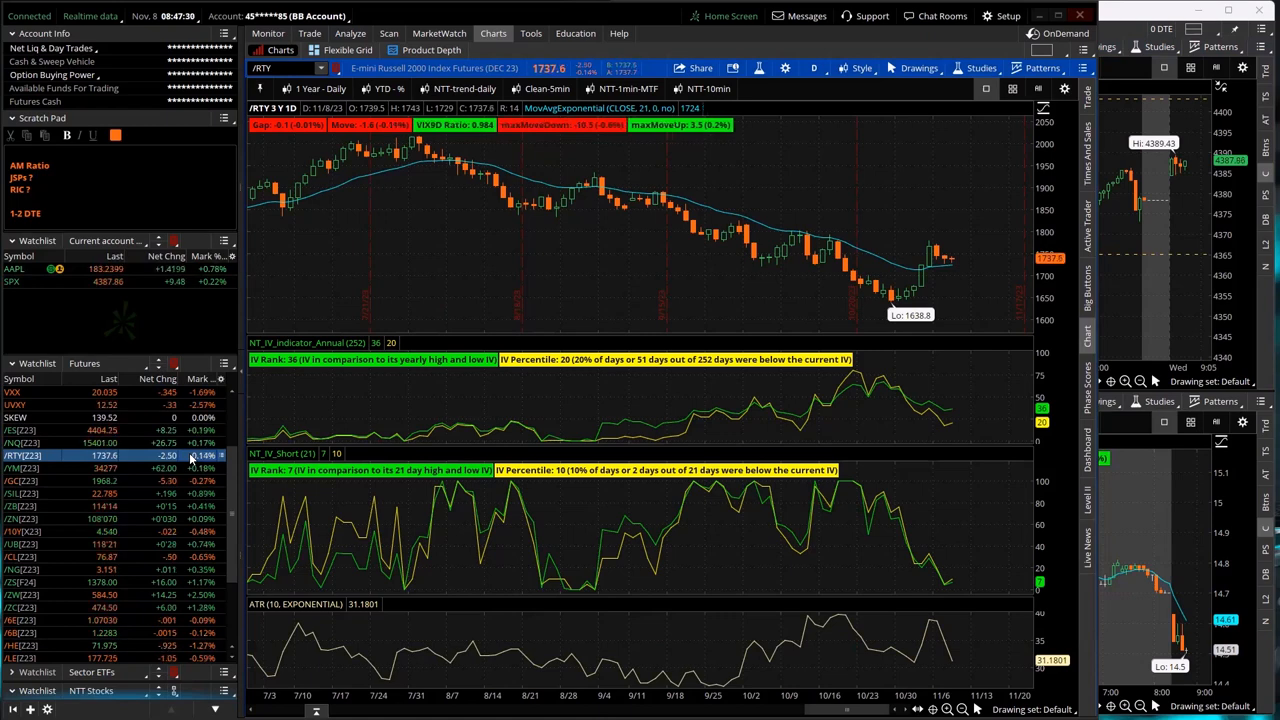
- Chart the /ES S&P 500 futures, then the /YM Mini Dow futures from the Futures watchlist
left_click(20, 444)
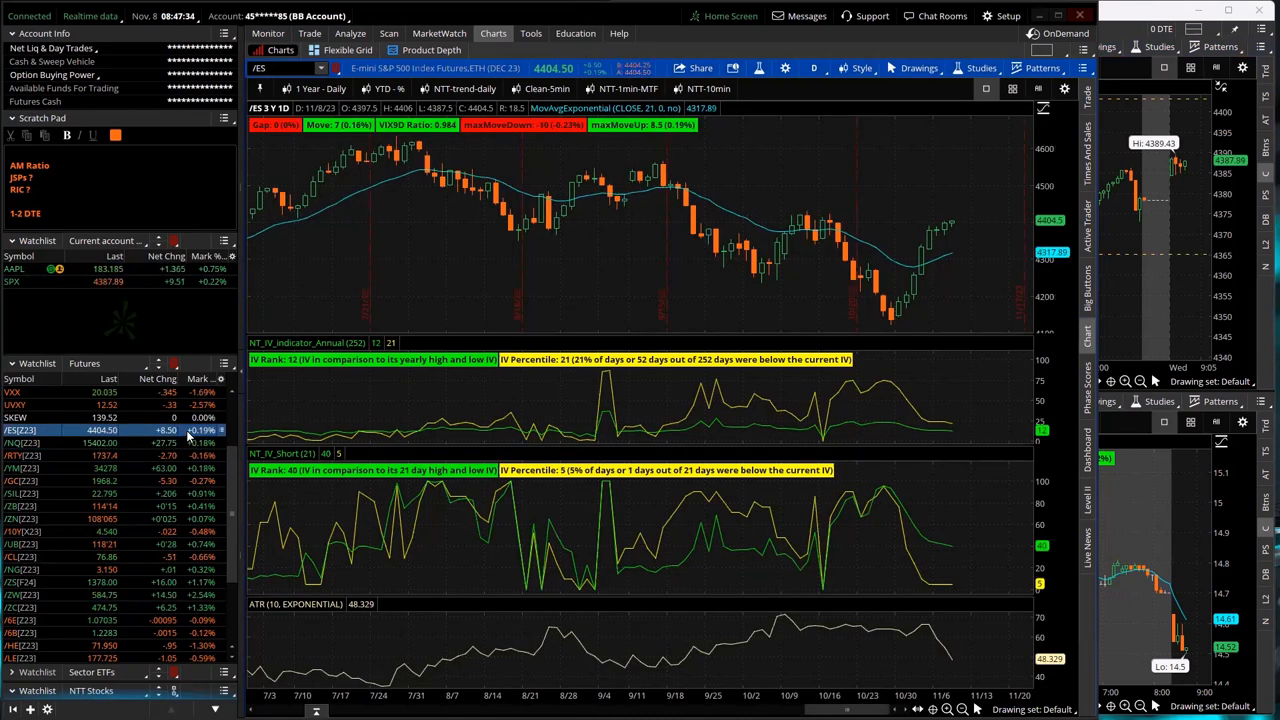
left_click(22, 468)
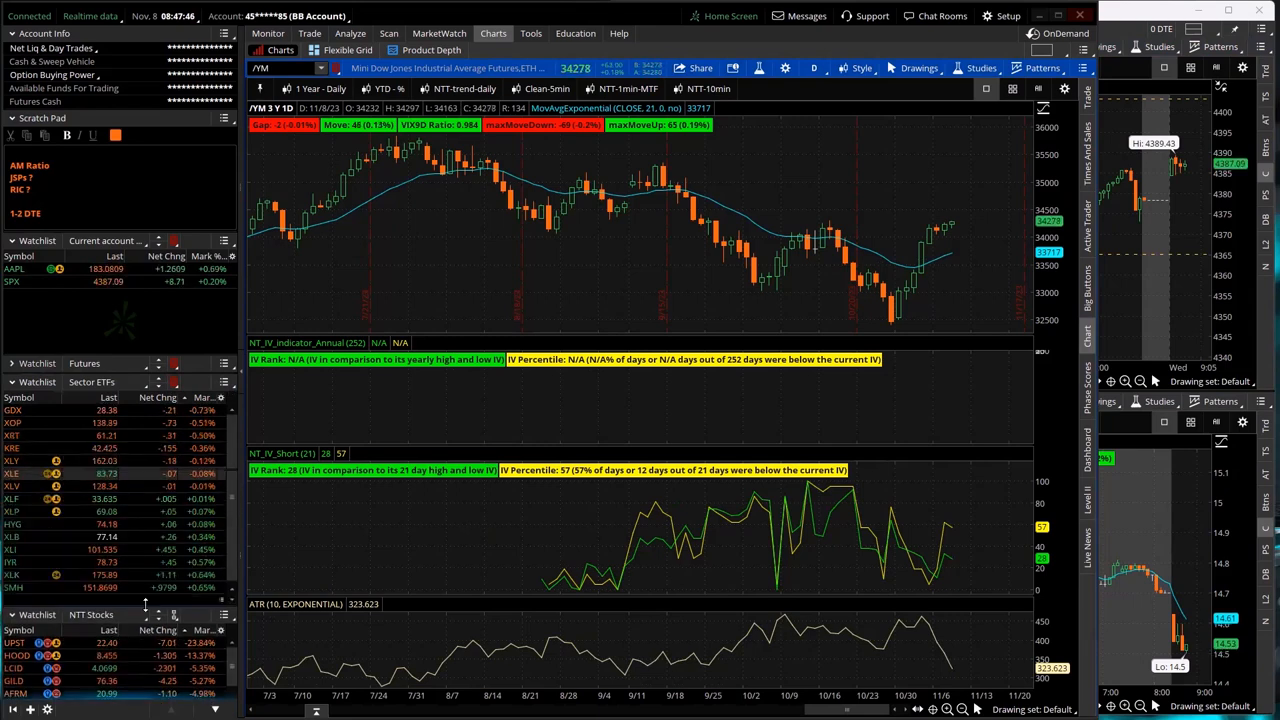
- Step through the sector ETF charts XLK, SMH, IYR, XLV, XLY, KRE and XRT
left_click(12, 588)
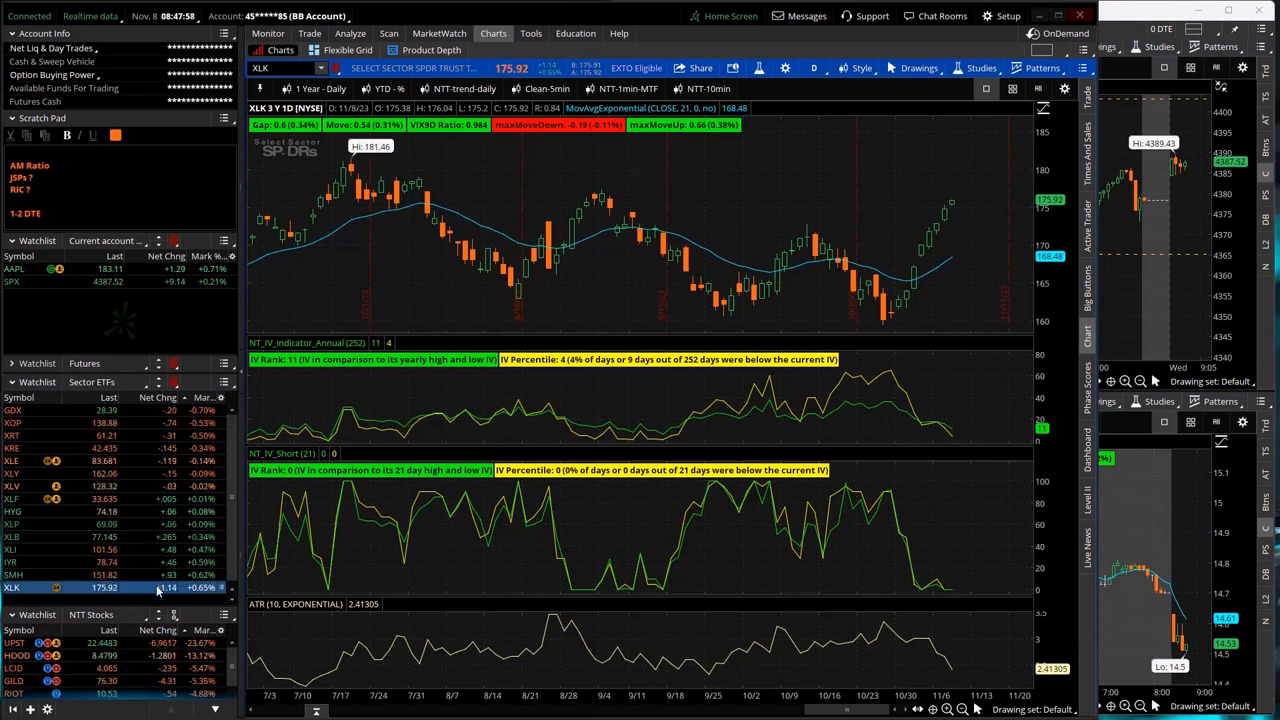
left_click(12, 574)
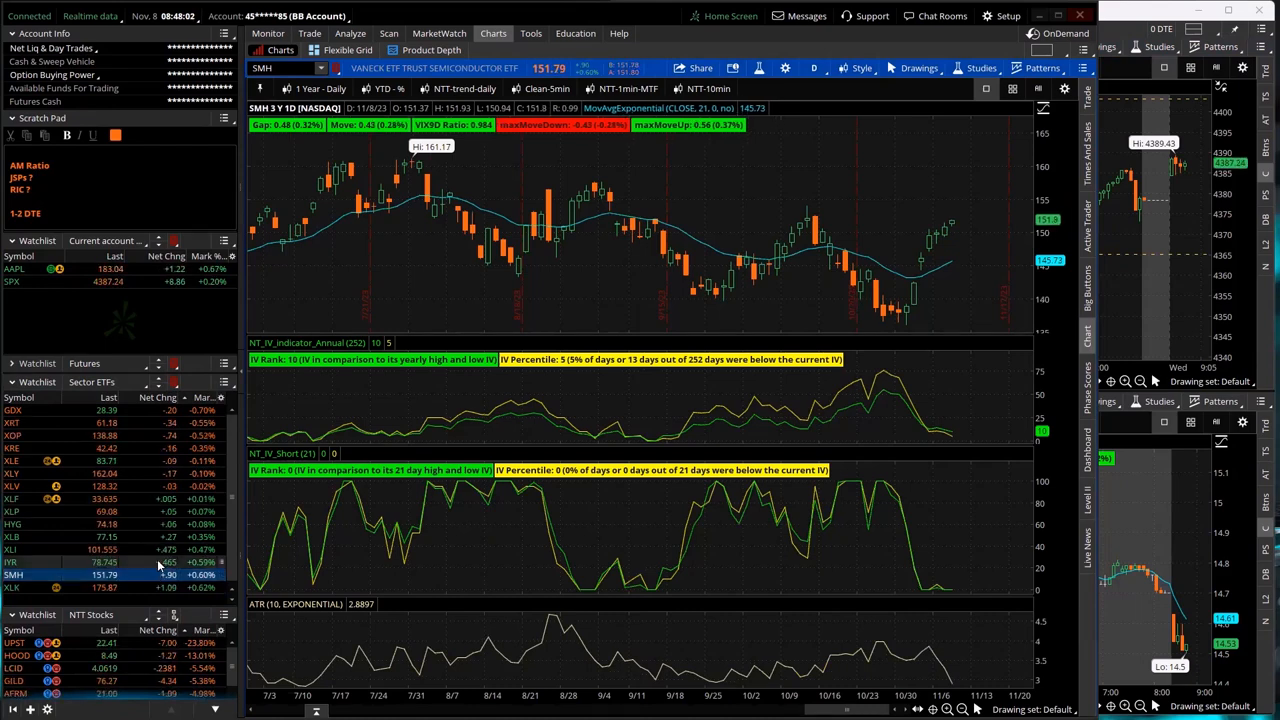
left_click(12, 574)
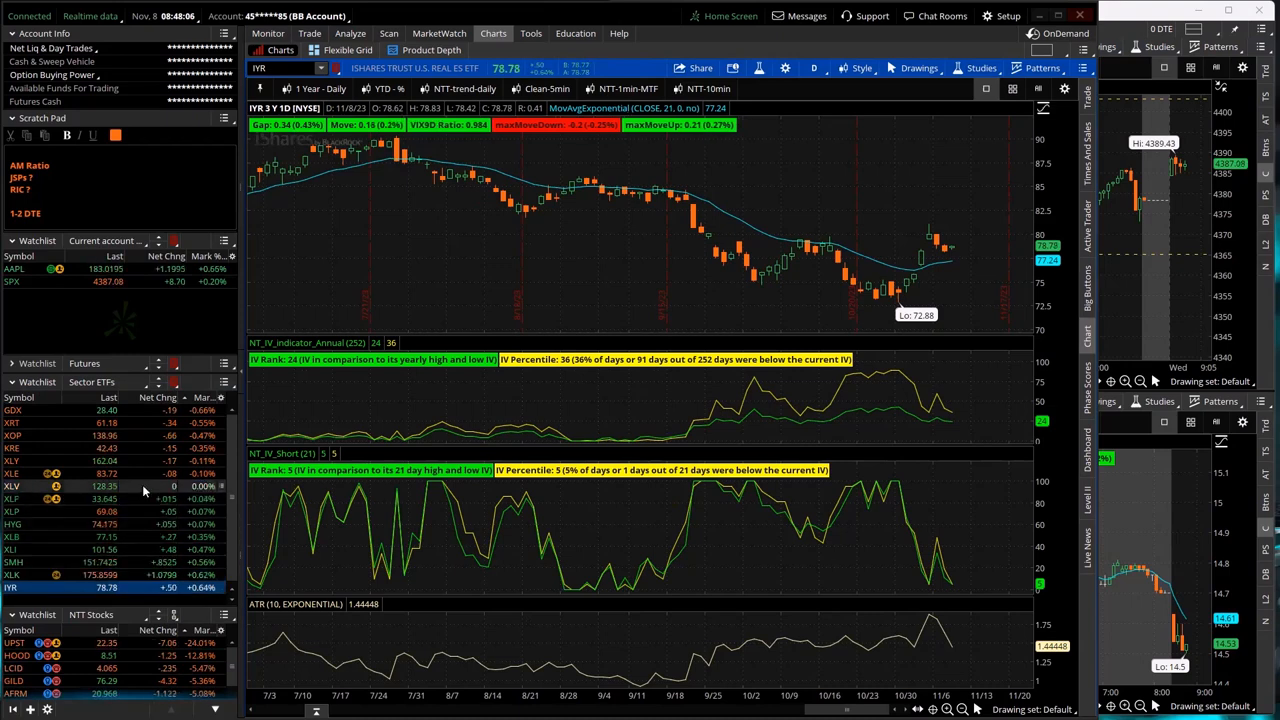
left_click(12, 486)
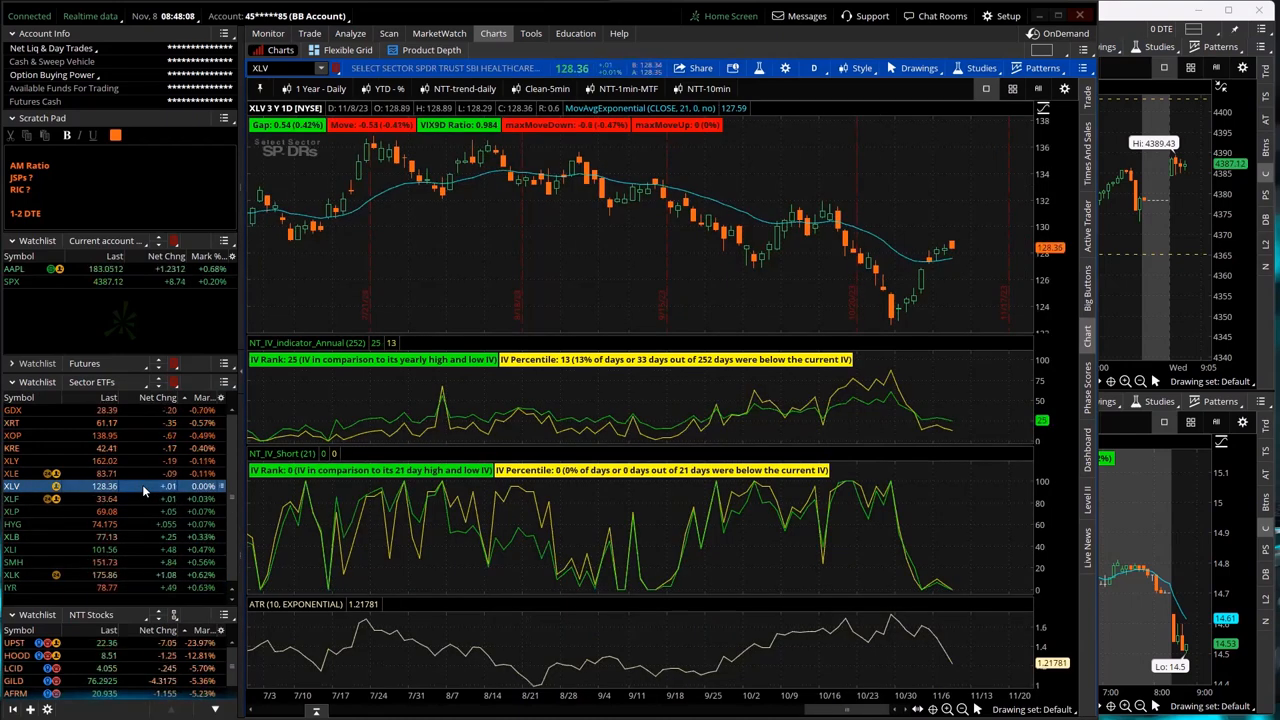
left_click(12, 472)
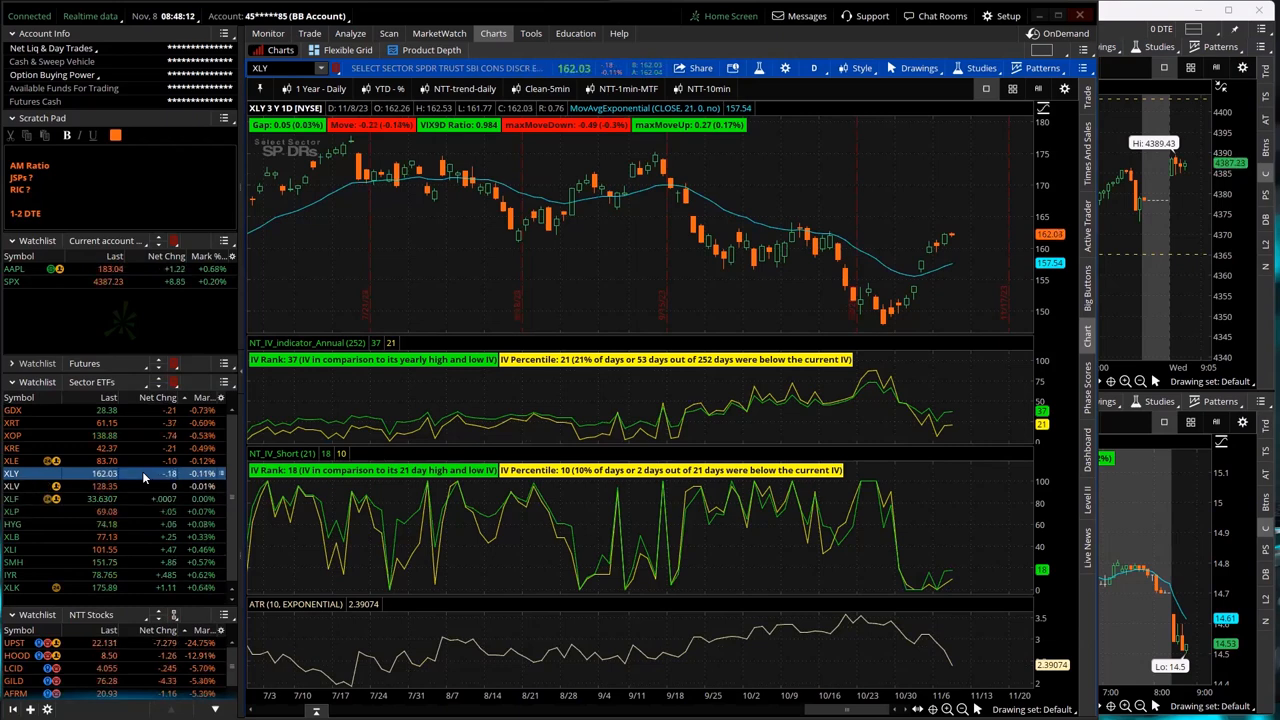
left_click(12, 460)
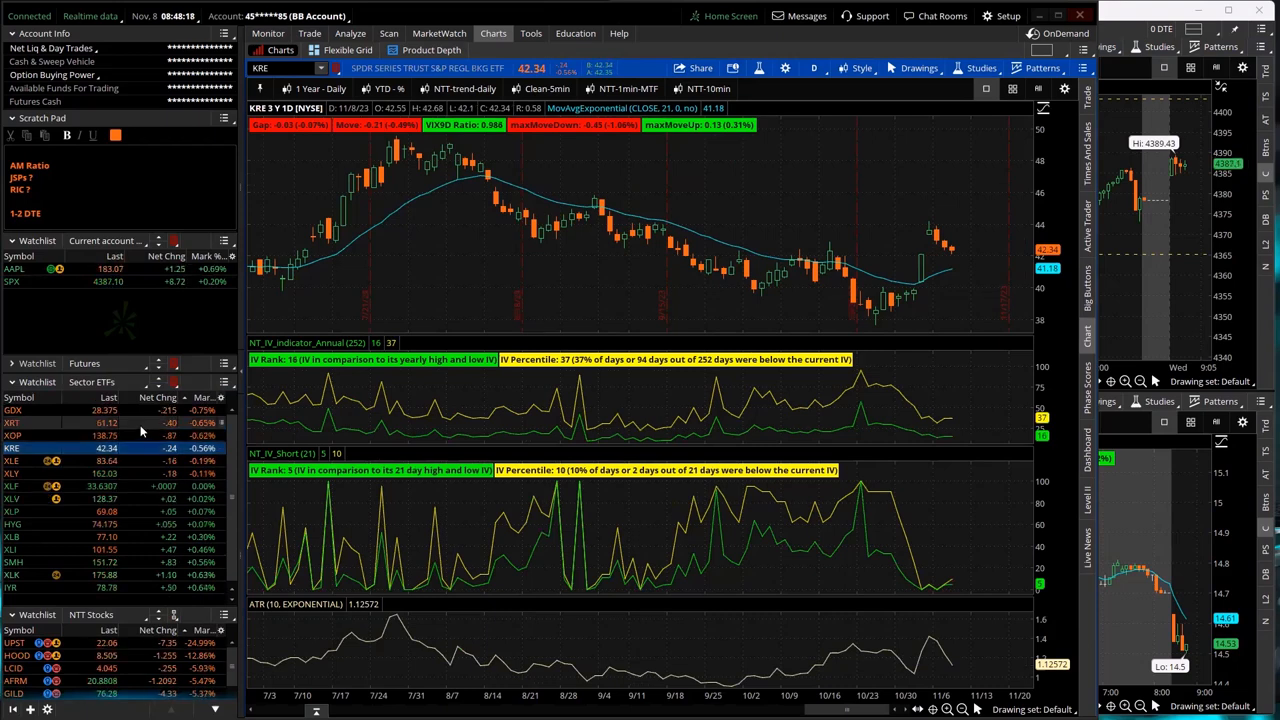
left_click(14, 422)
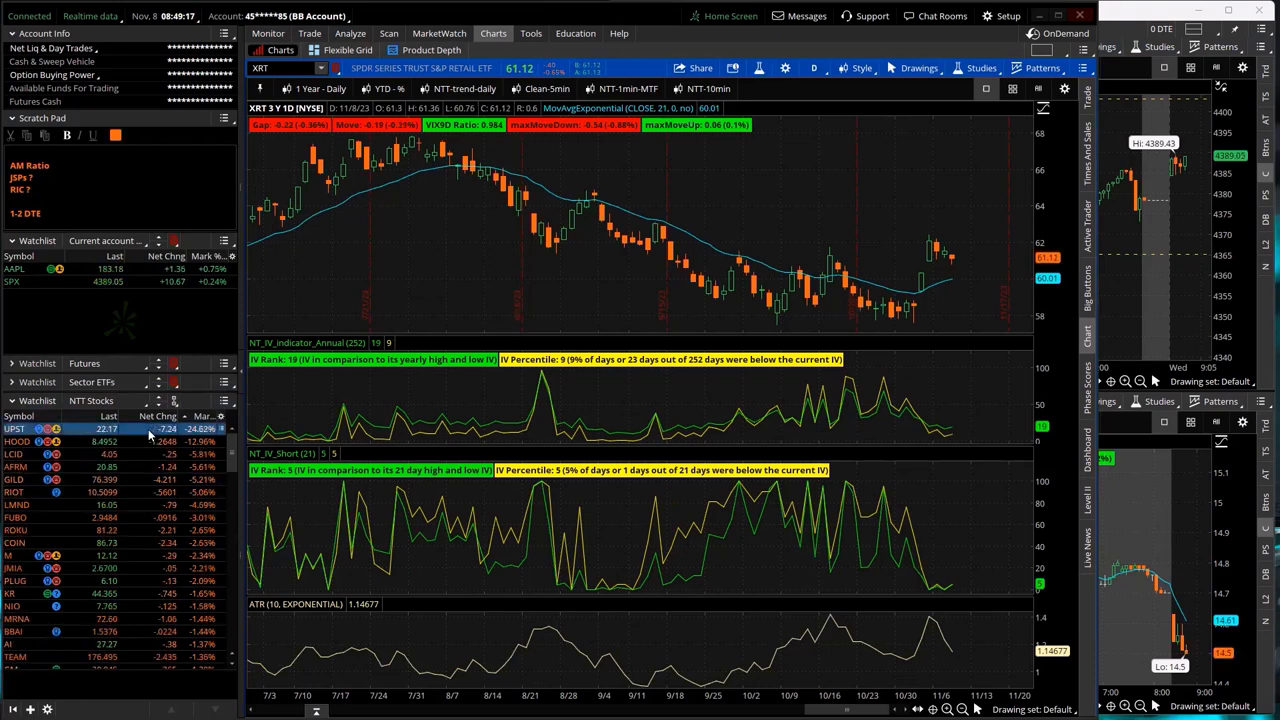
- Review the NTT Stocks watchlist names and chart Robinhood (HOOD) one-year daily
right_click(100, 428)
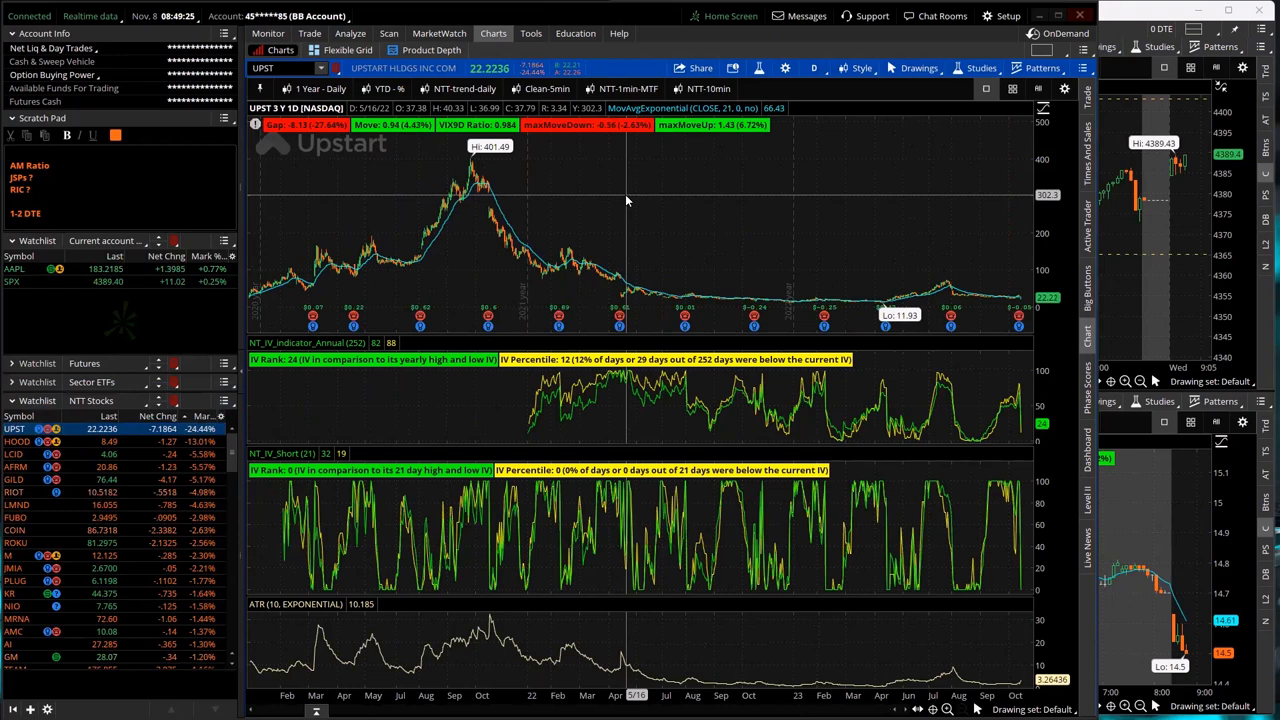
mouse_move(782, 284)
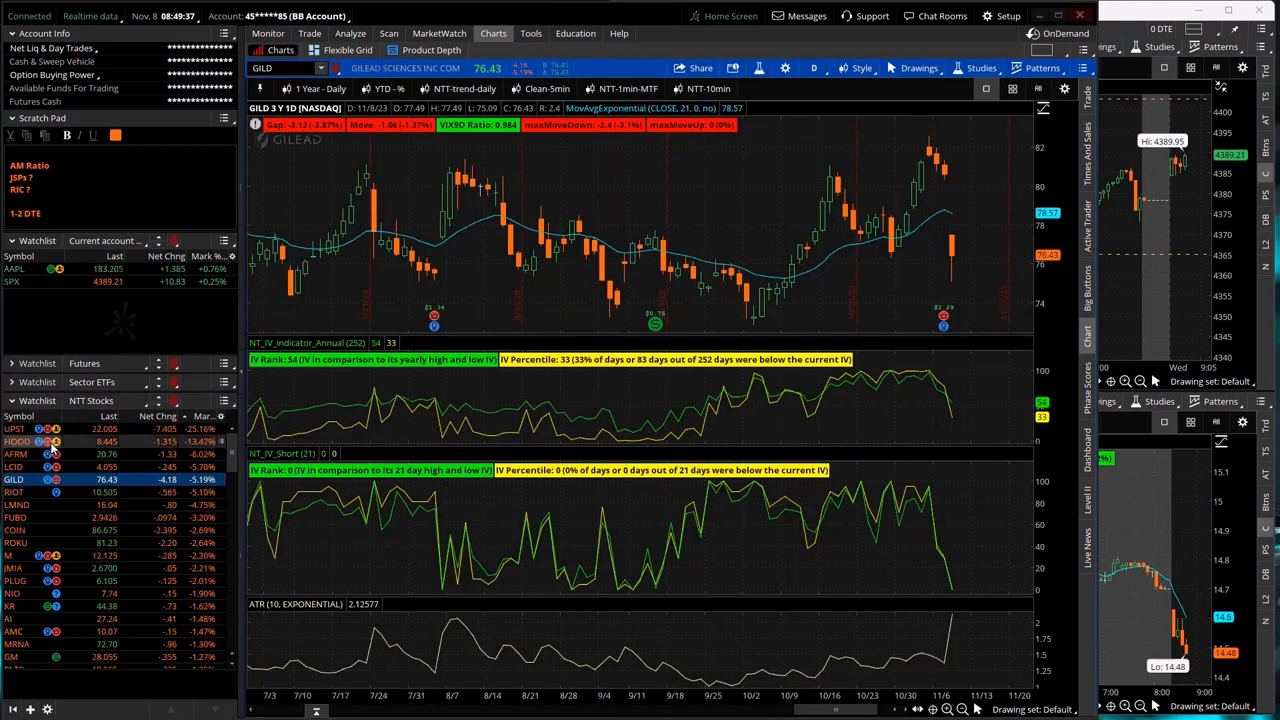
left_click(16, 442)
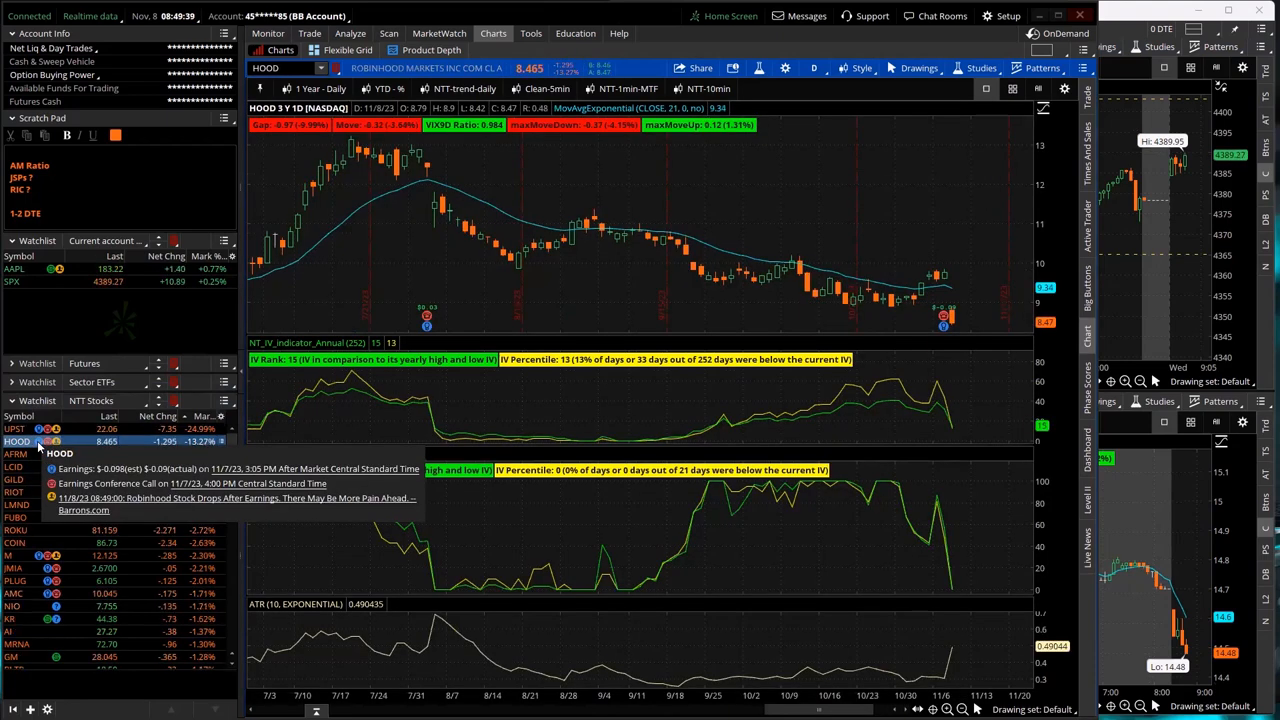
mouse_move(776, 176)
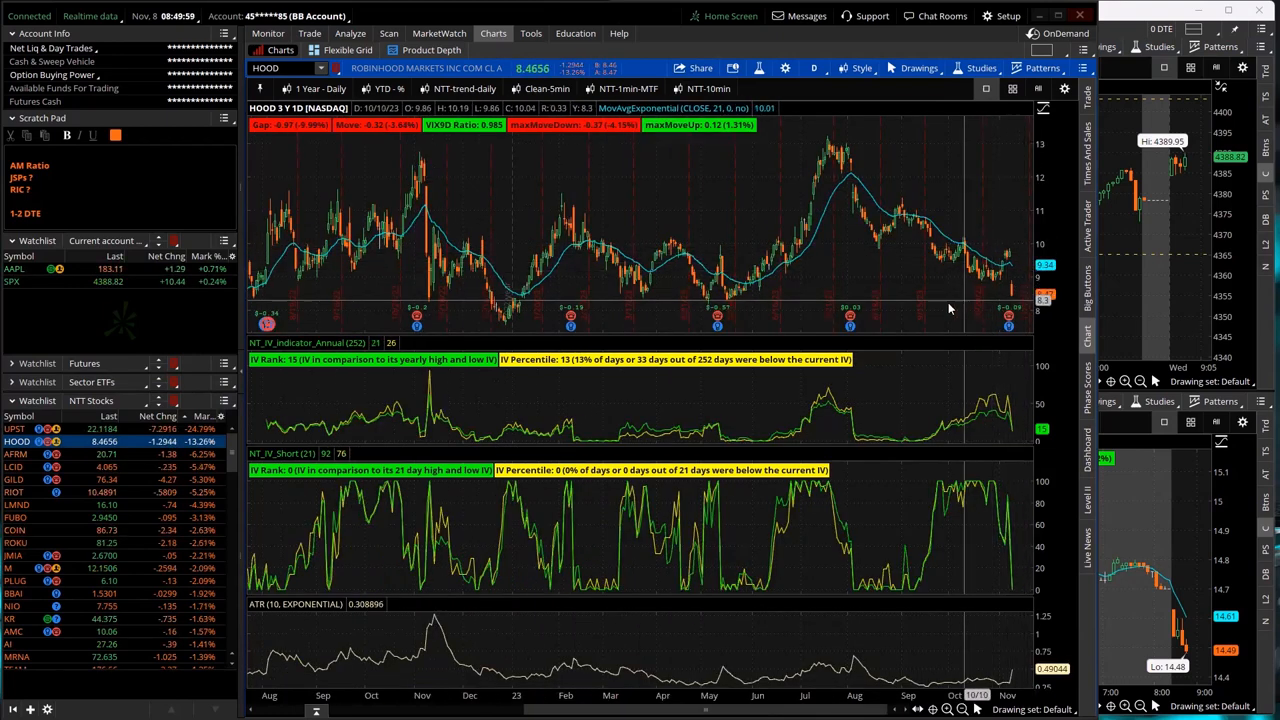
mouse_move(396, 396)
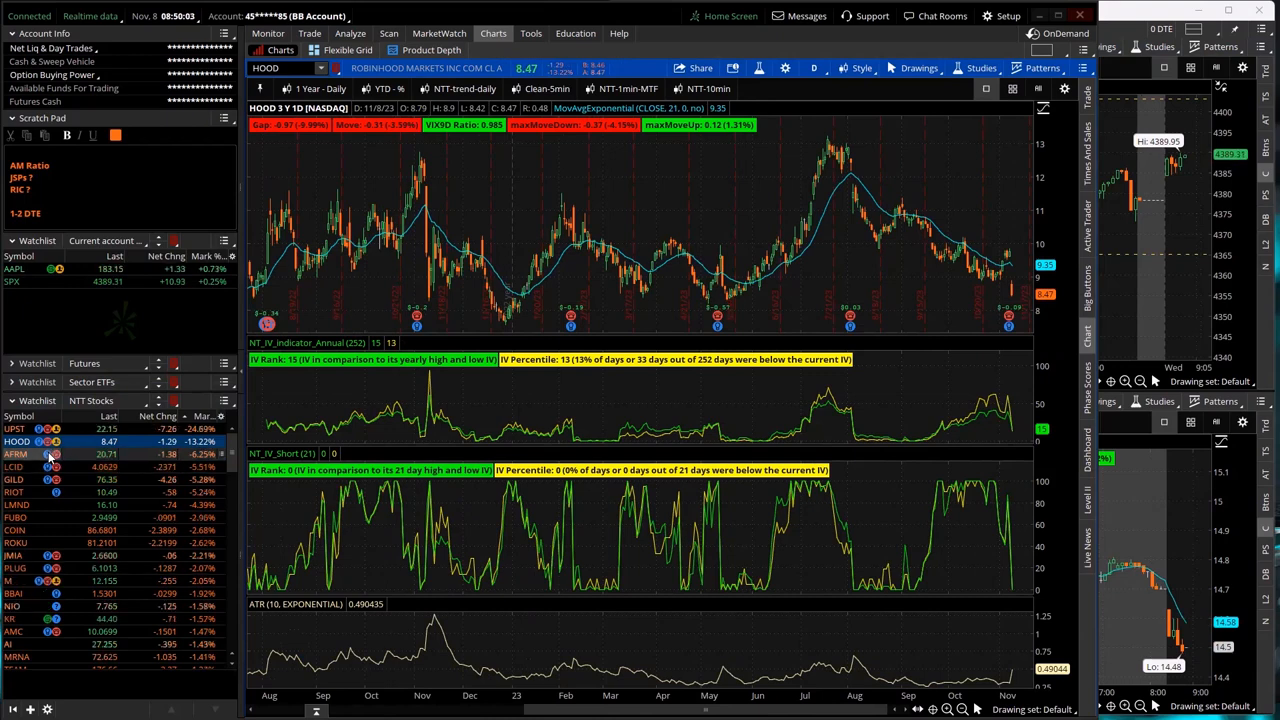
- Chart Affirm (AFRM) one-year daily and move further down the watchlist
left_click(16, 452)
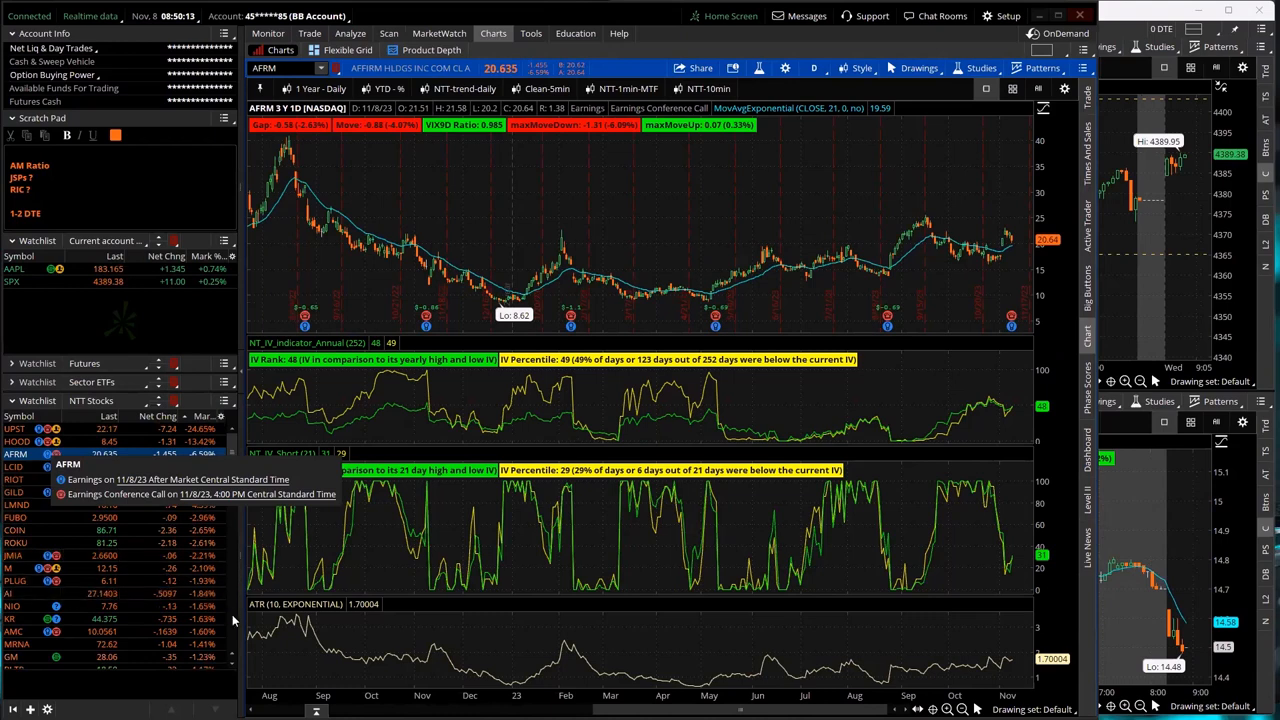
scroll("down", 3)
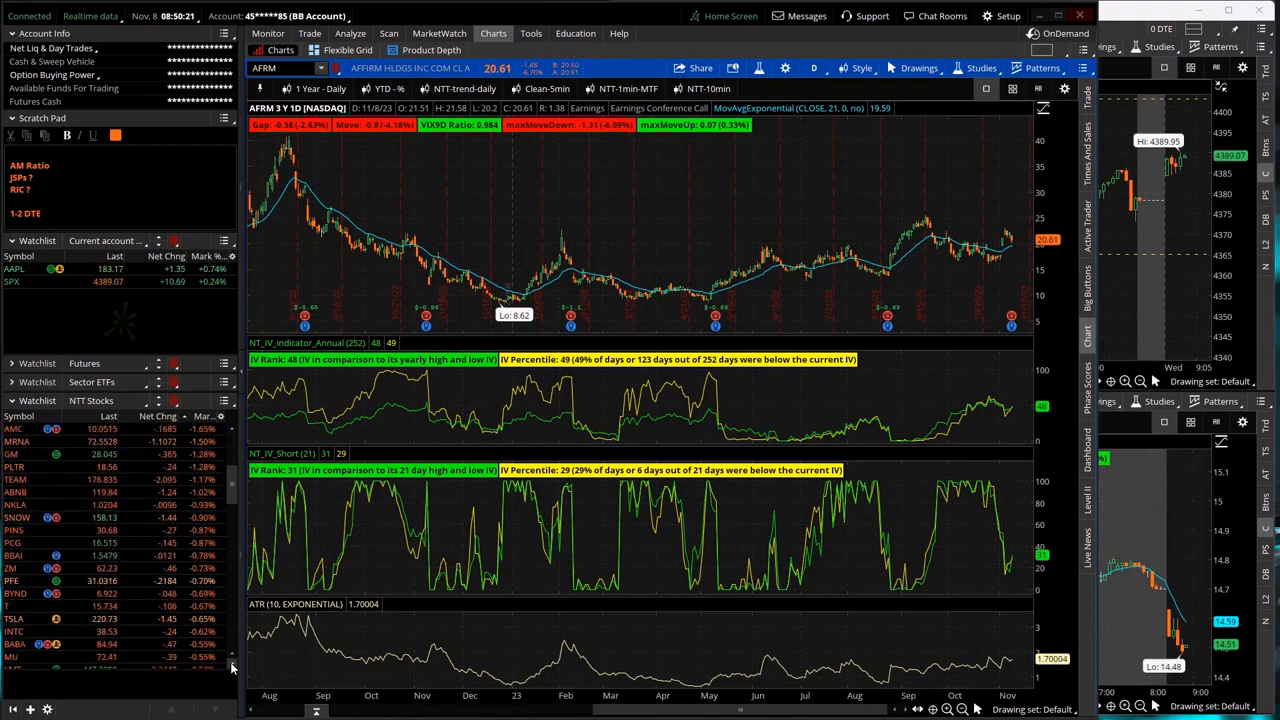
- Chart Tesla (TSLA), then NVIDIA (NVDA), and continue down the NTT Stocks list
left_click(14, 618)
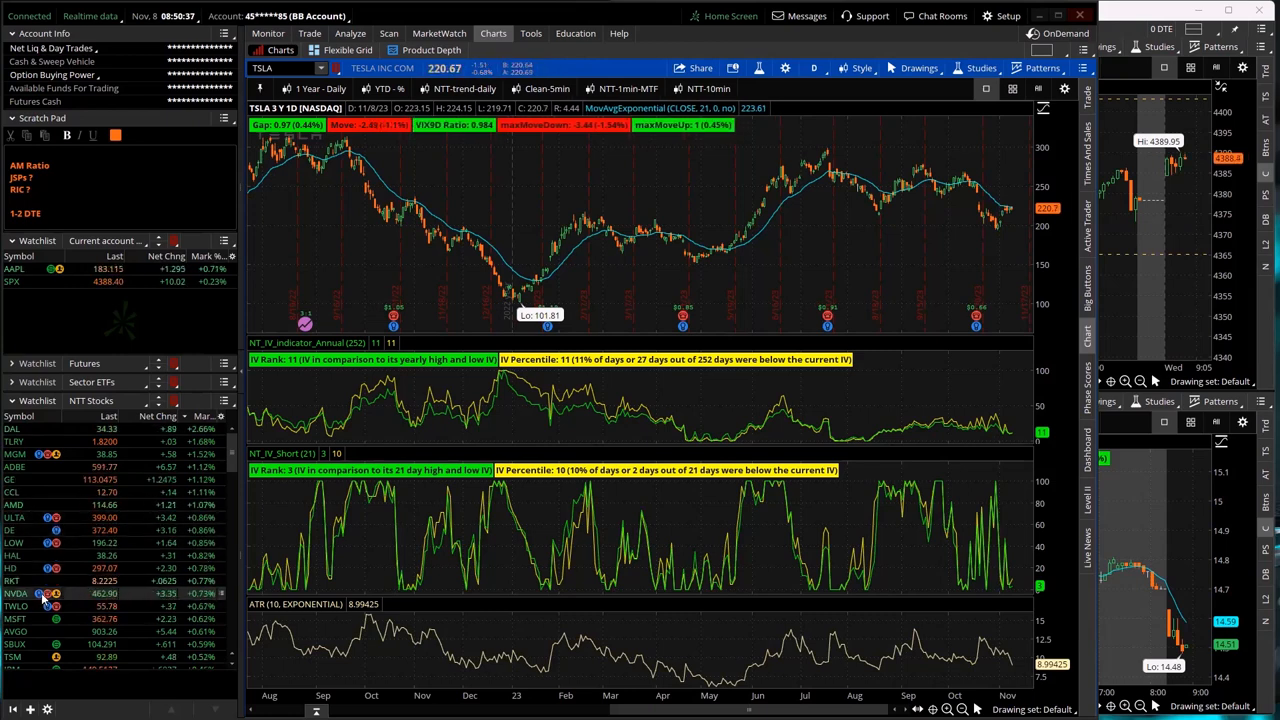
left_click(16, 592)
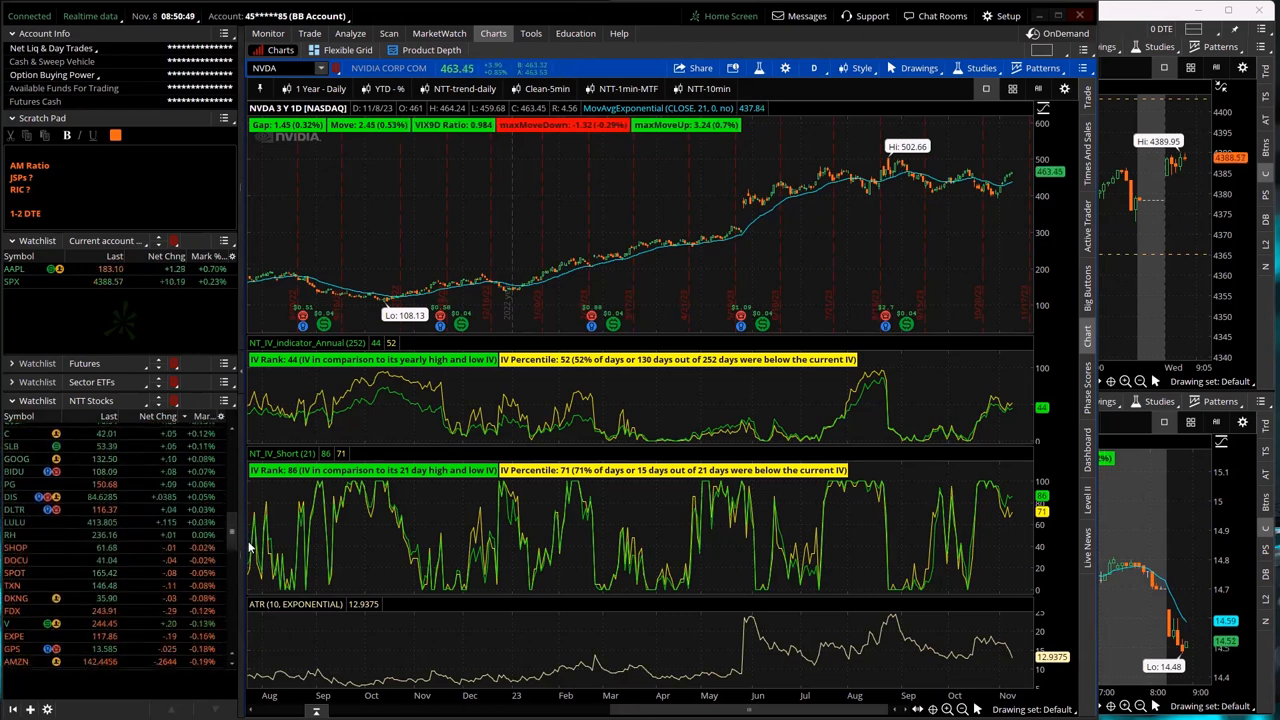
scroll("down", 3)
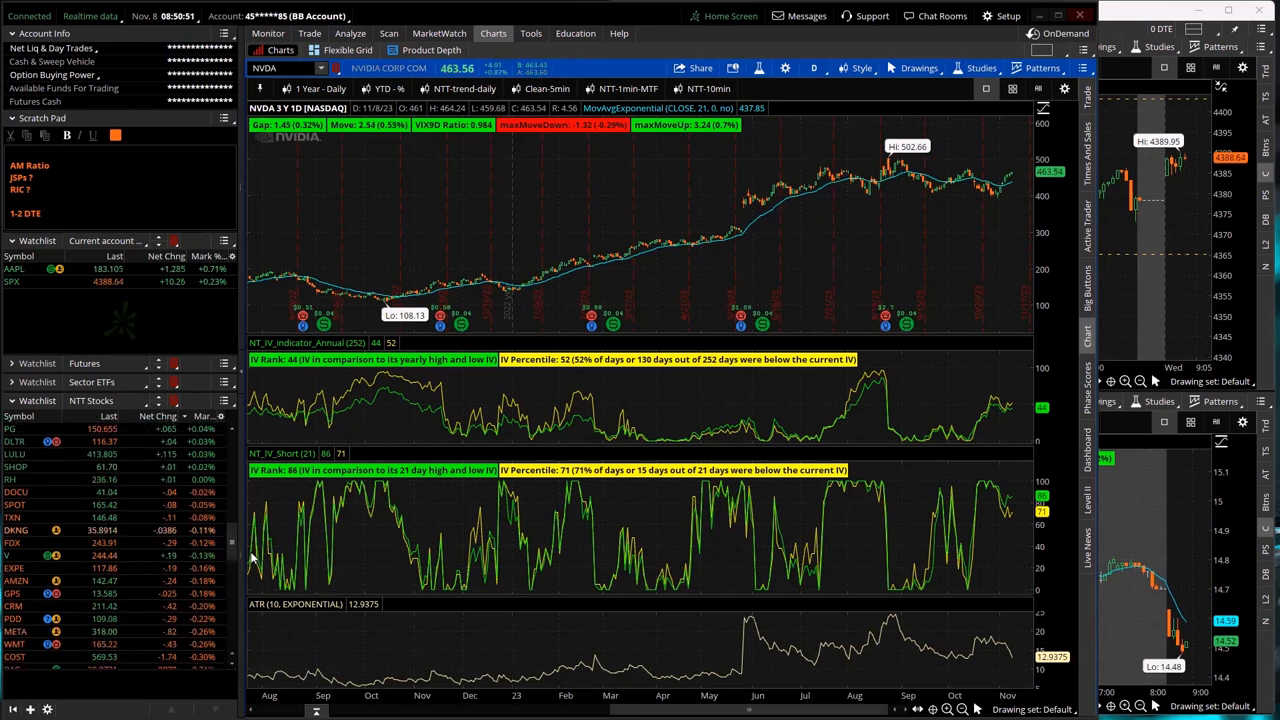
scroll("down", 3)
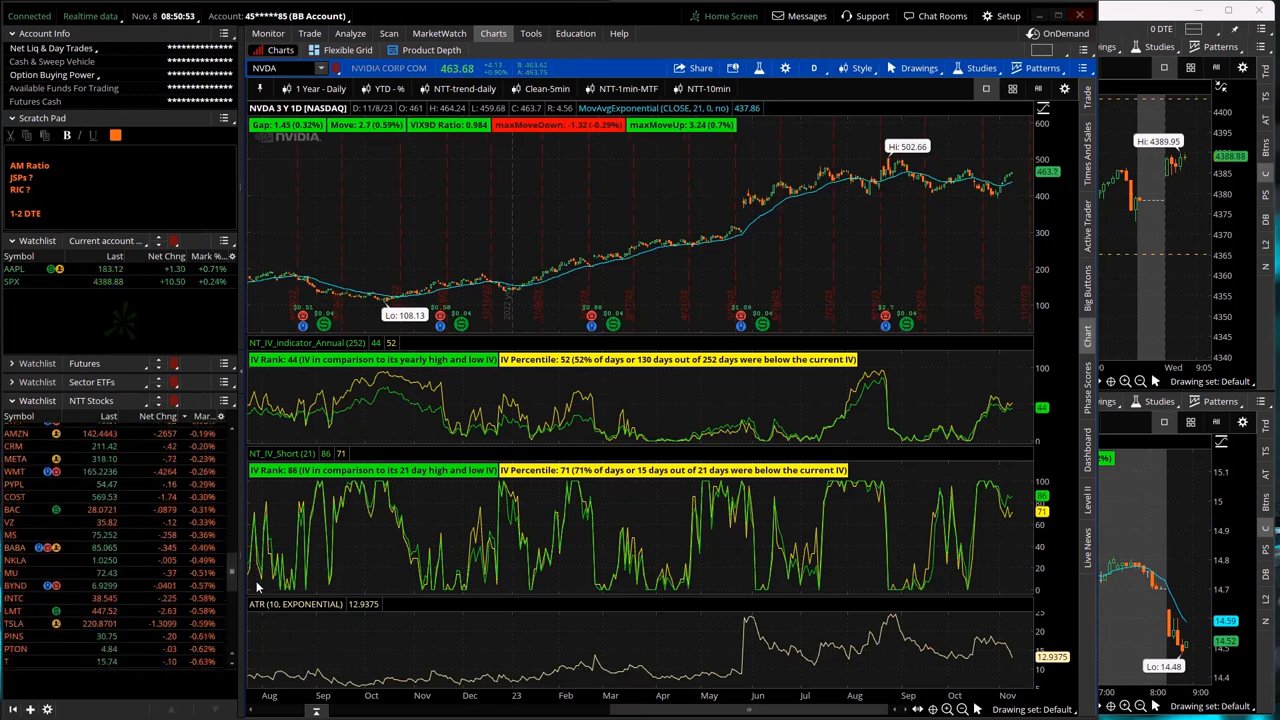